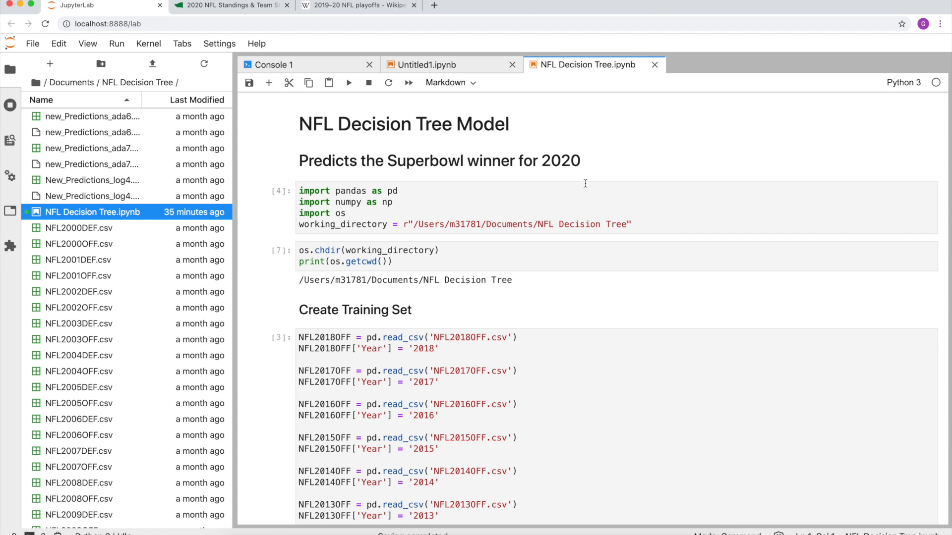
# Review the 2019–20 NFL playoffs Wikipedia bracket, then bring up the 2020 NFL Standings & Team Stats page.
pyautogui.click(357, 6)
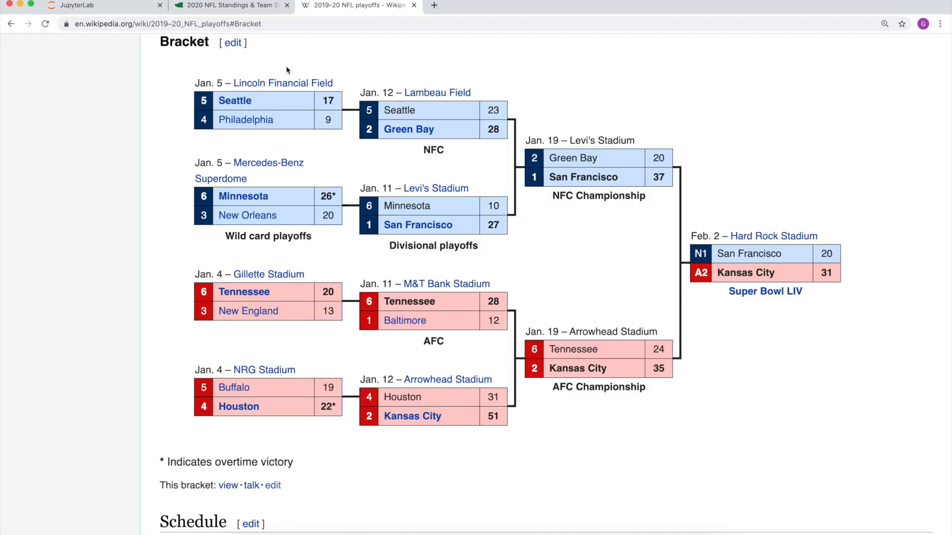
pyautogui.click(230, 5)
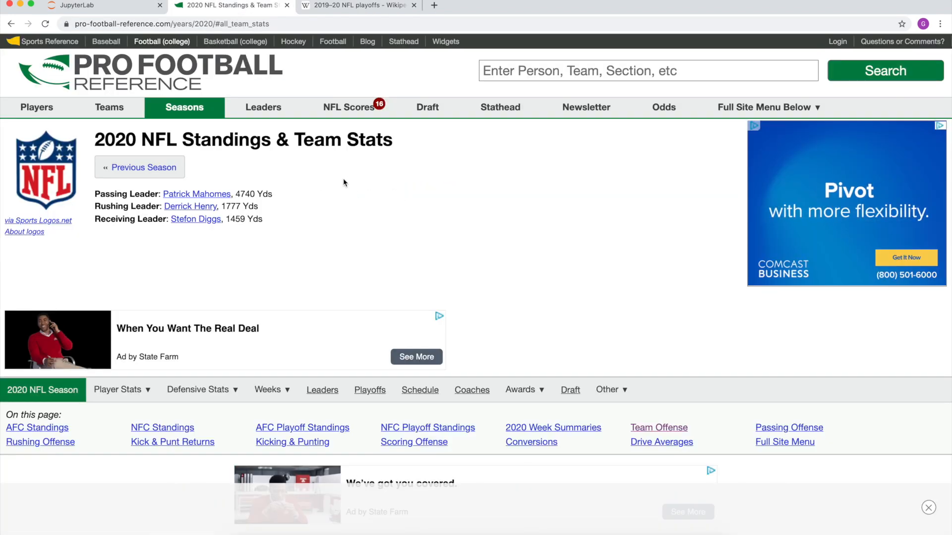
pyautogui.scroll(-3)
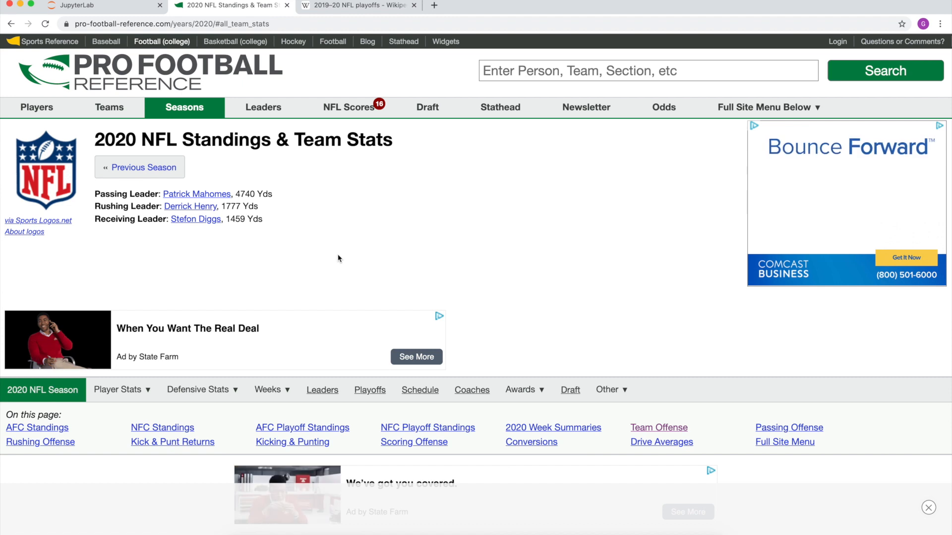
pyautogui.scroll(-3)
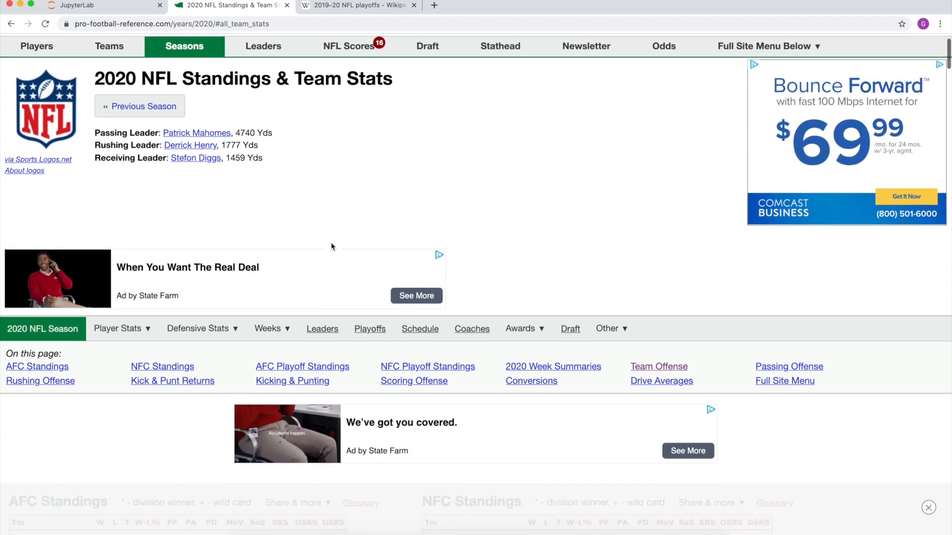
pyautogui.scroll(-3)
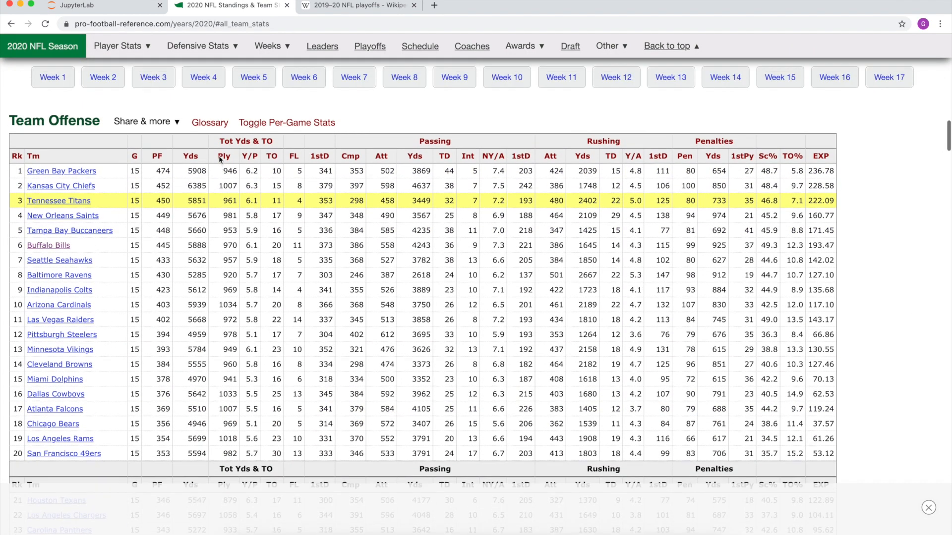
pyautogui.scroll(-3)
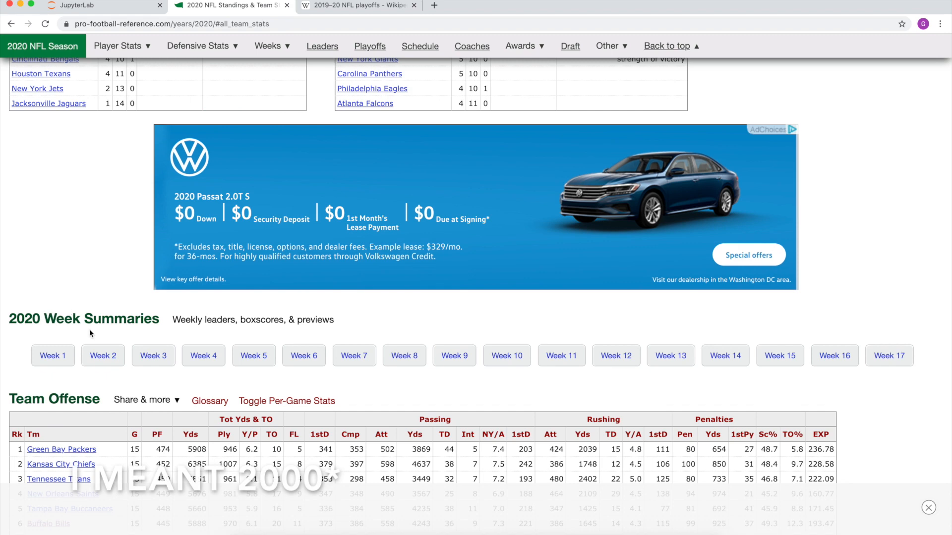
pyautogui.scroll(-3)
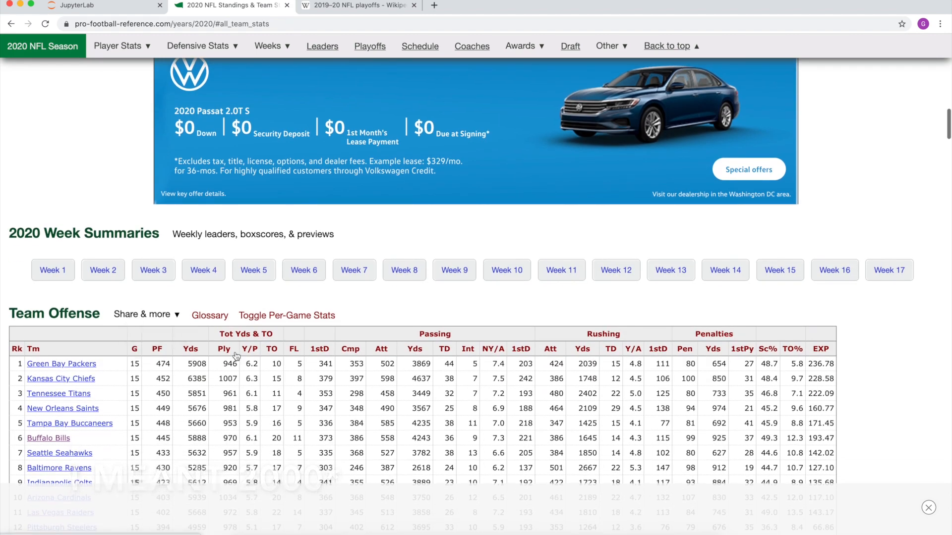
pyautogui.scroll(-3)
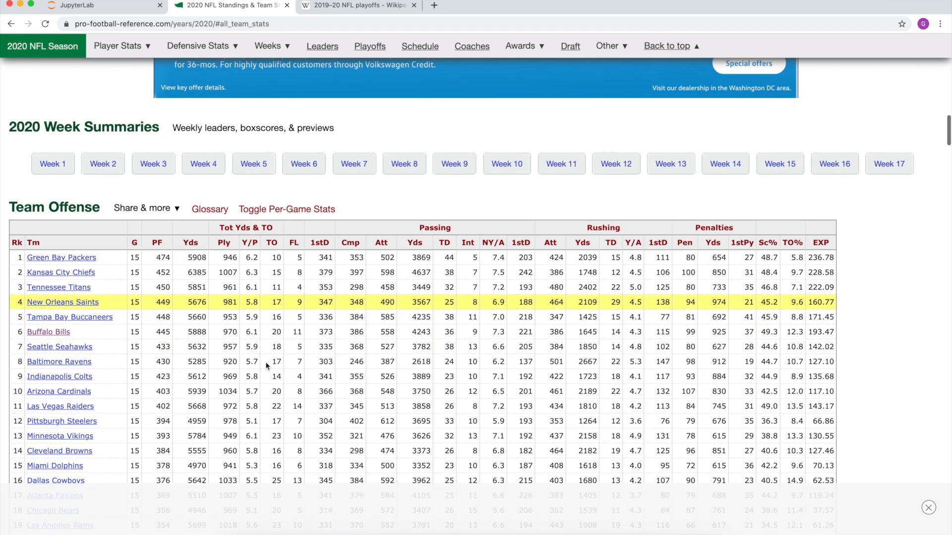
pyautogui.scroll(-3)
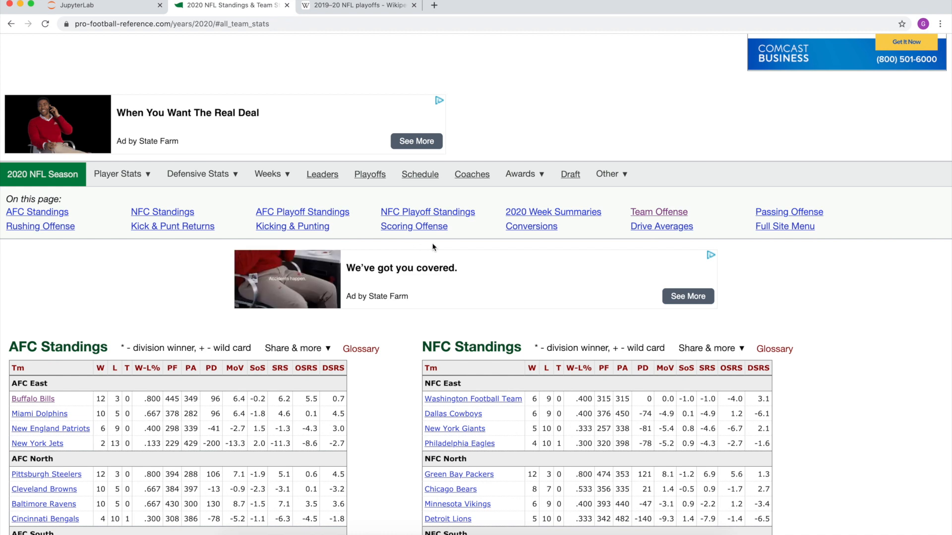
# Load the 2020 Team Defense statistics page after reconnecting Wi-Fi and reloading, and view its table.
pyautogui.click(198, 174)
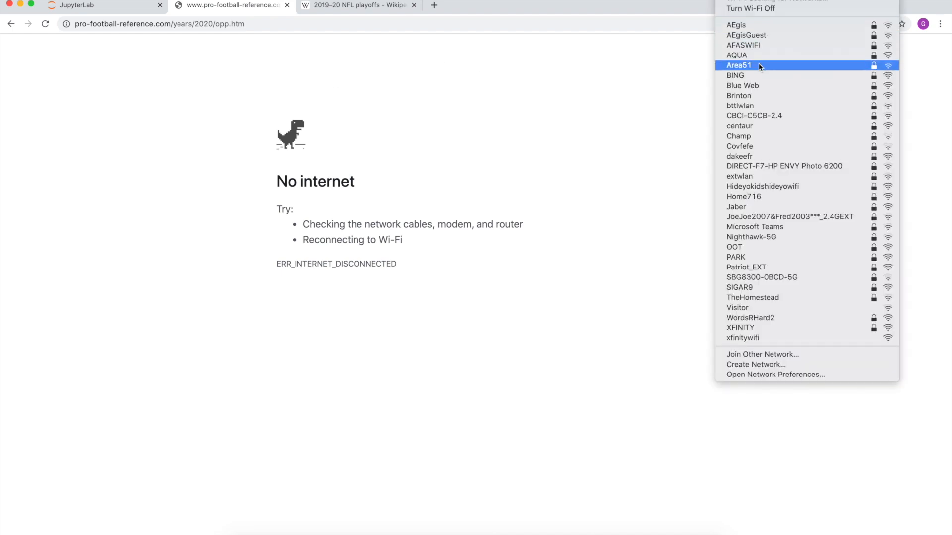
pyautogui.click(739, 65)
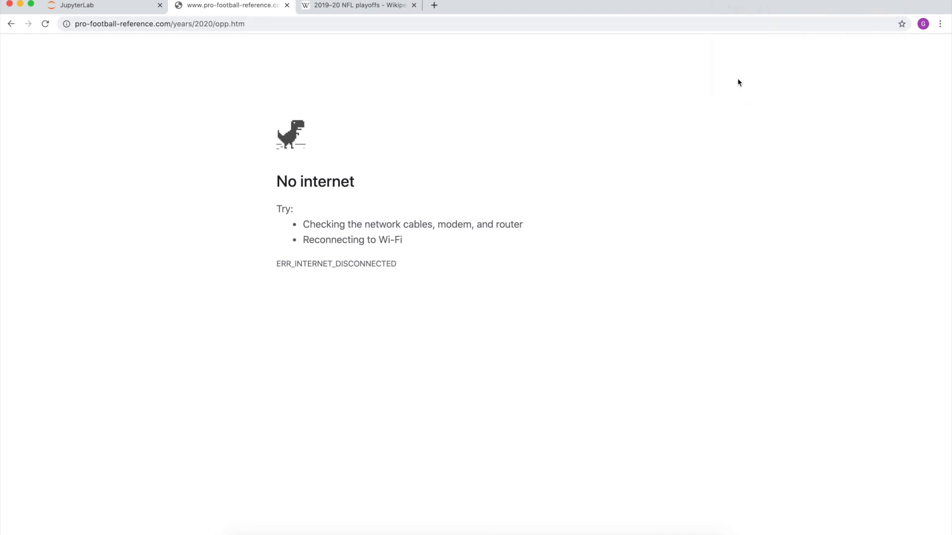
pyautogui.moveTo(252, 151)
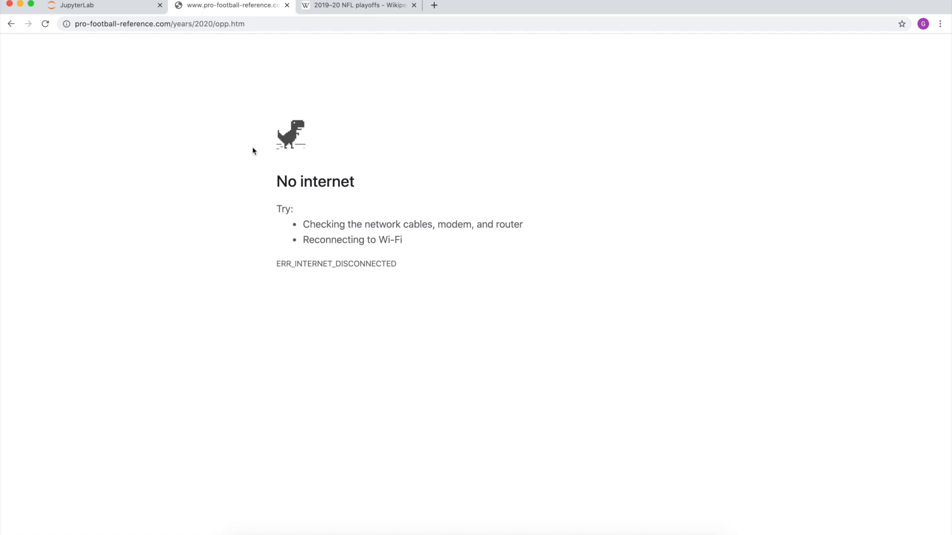
pyautogui.click(45, 23)
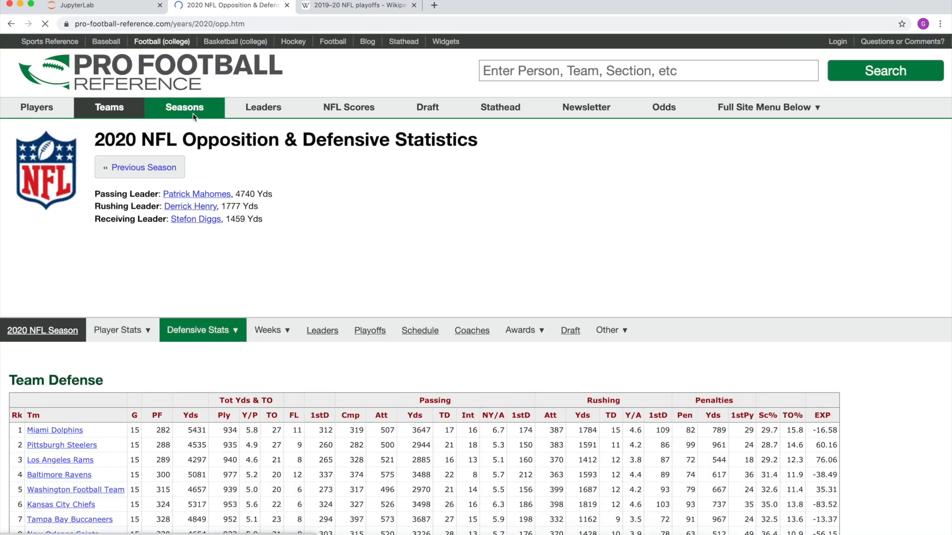
pyautogui.scroll(-3)
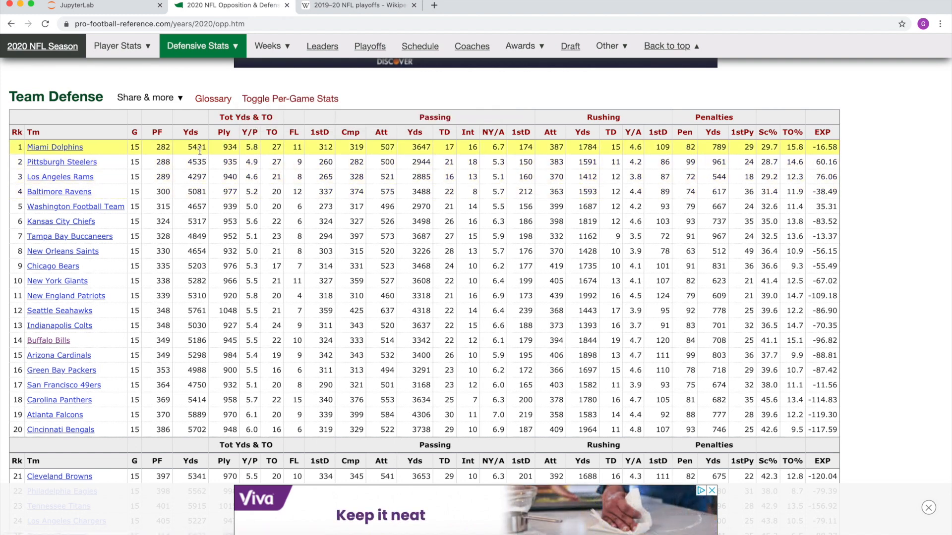
pyautogui.moveTo(429, 125)
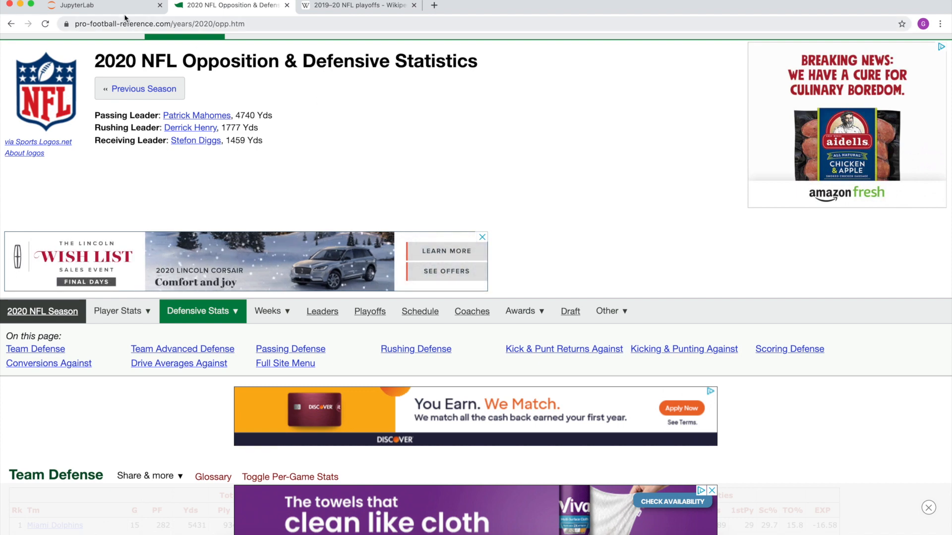
# Review NFL Decision Tree.ipynb through the offense and defense CSV loading, concat and training-set cells.
pyautogui.click(91, 5)
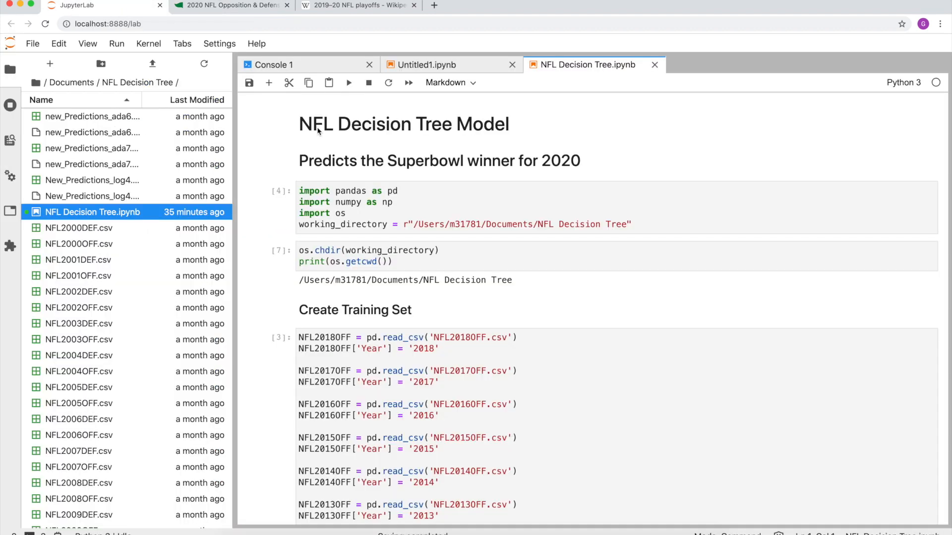
pyautogui.scroll(-3)
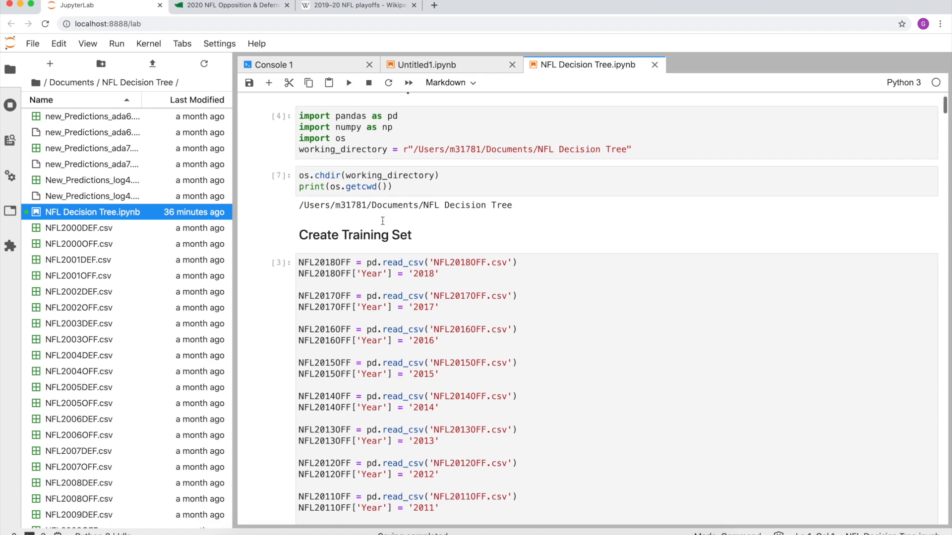
pyautogui.scroll(-3)
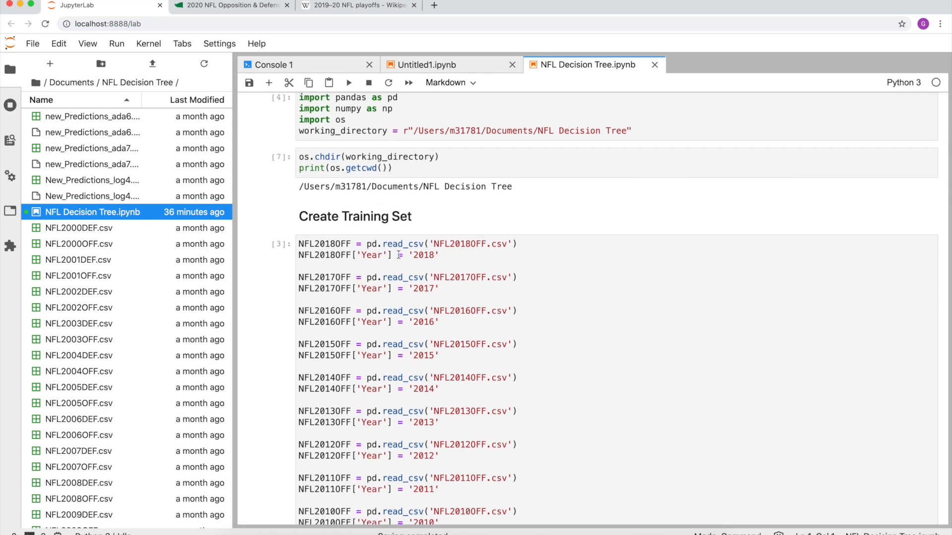
pyautogui.scroll(-3)
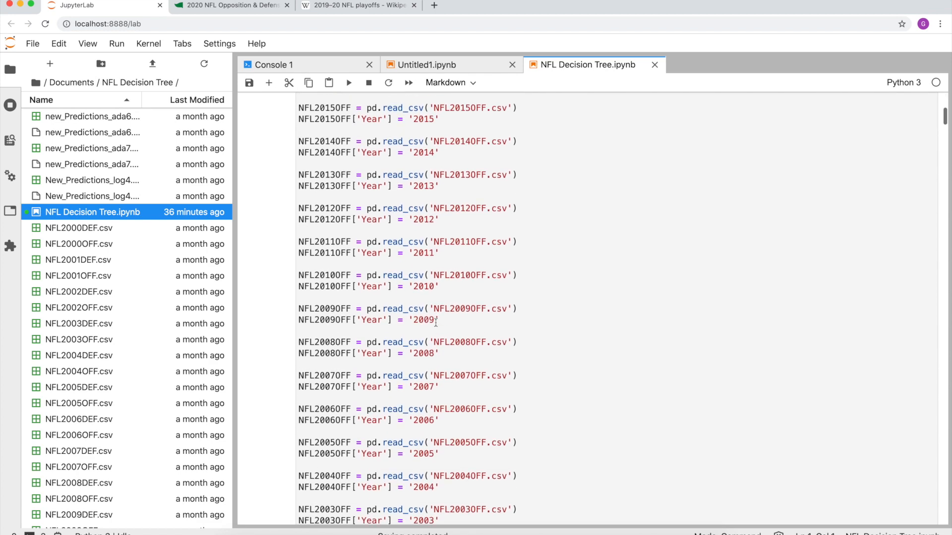
pyautogui.scroll(-3)
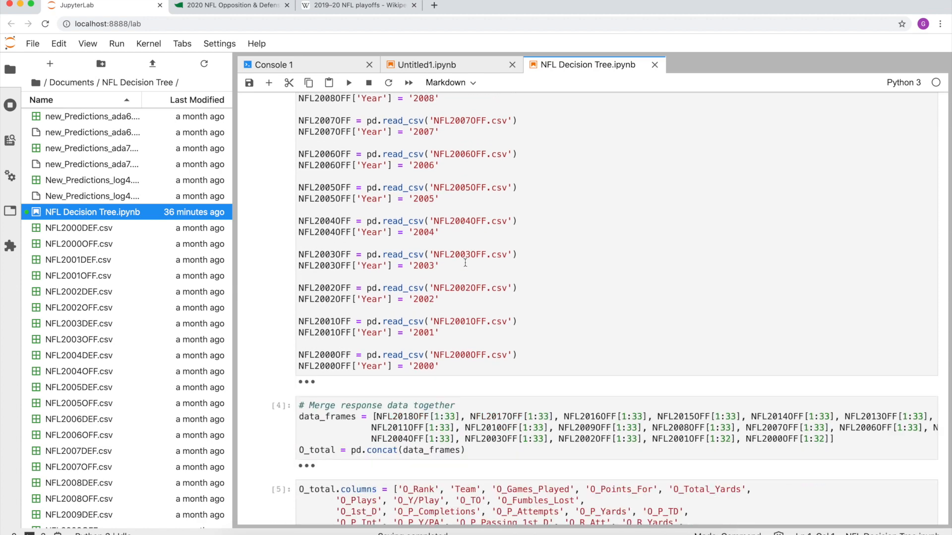
pyautogui.scroll(-3)
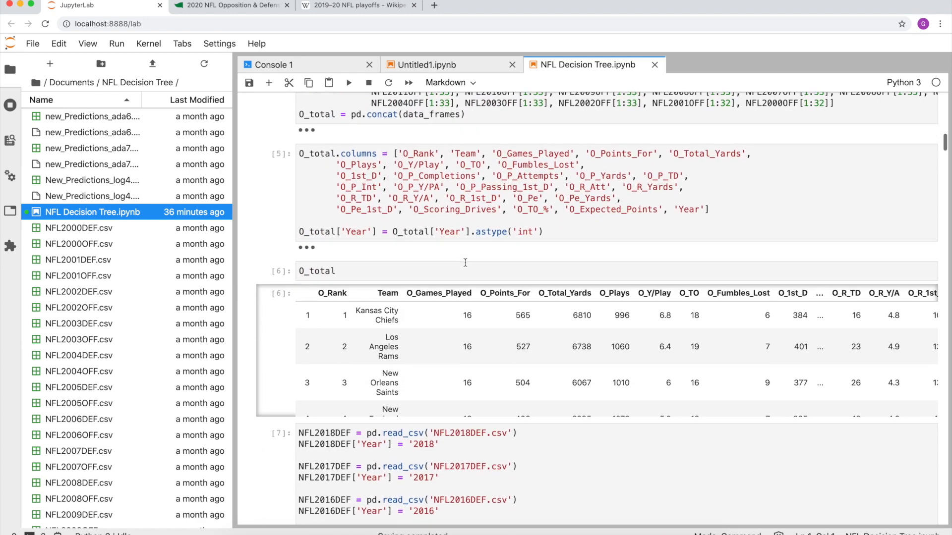
pyautogui.scroll(-3)
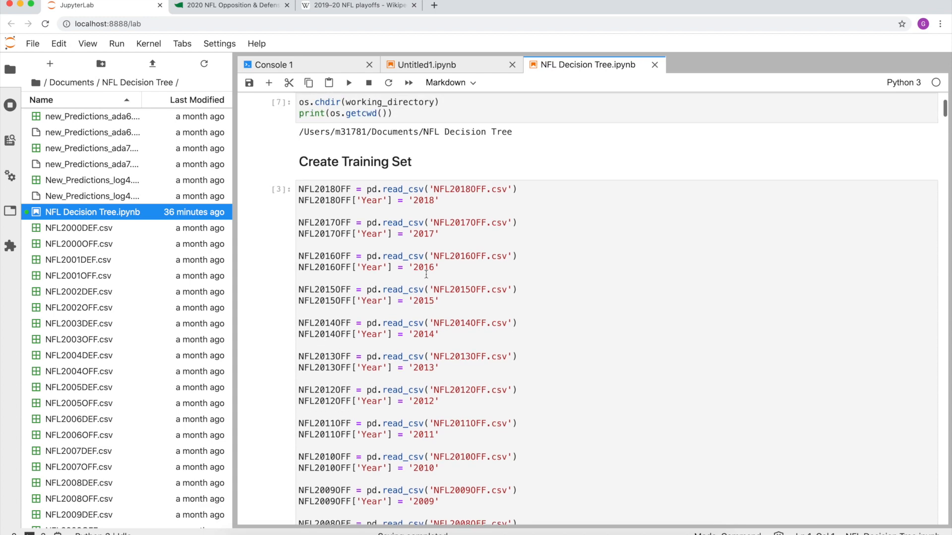
pyautogui.scroll(-3)
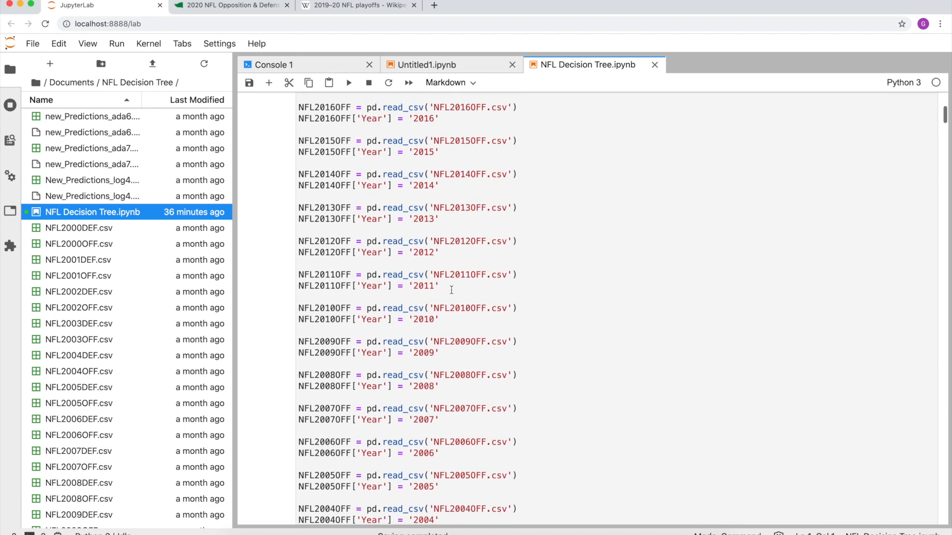
pyautogui.scroll(-3)
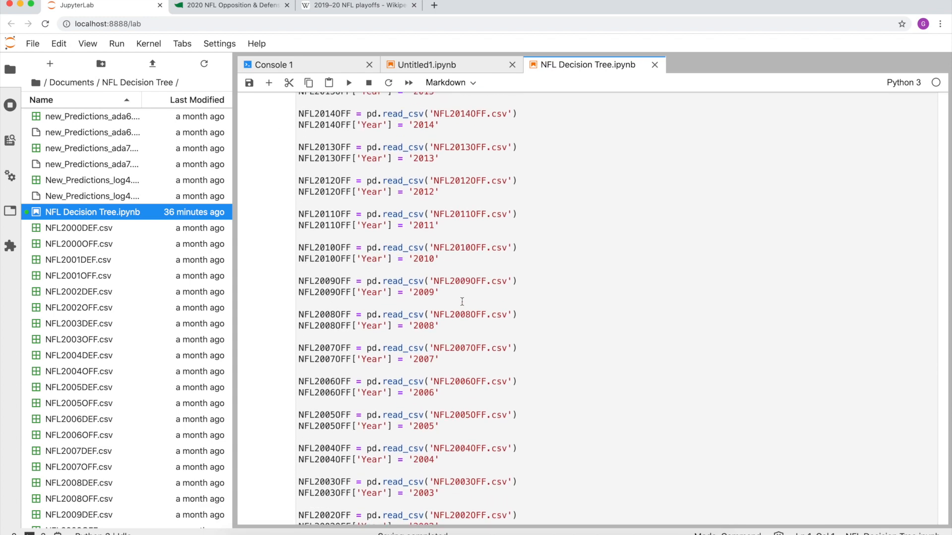
pyautogui.scroll(-3)
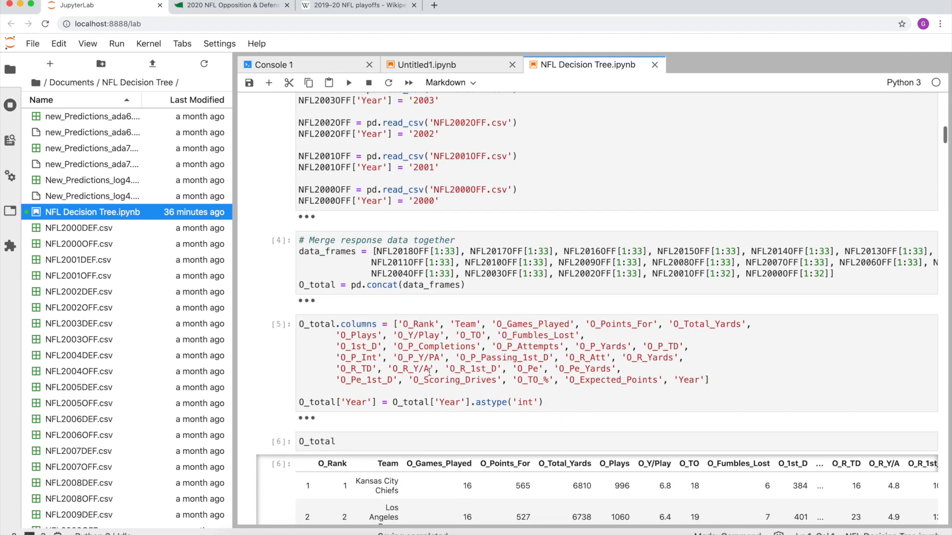
pyautogui.scroll(-3)
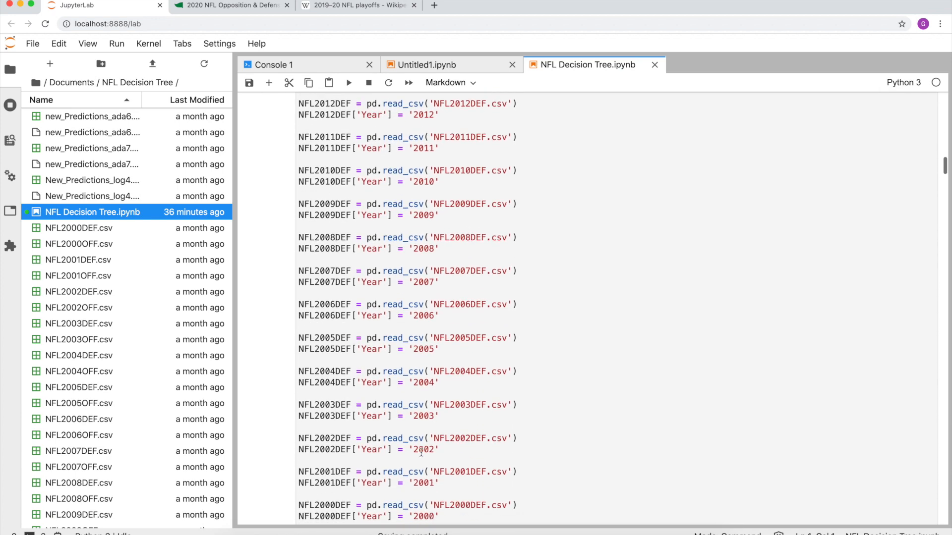
pyautogui.scroll(-3)
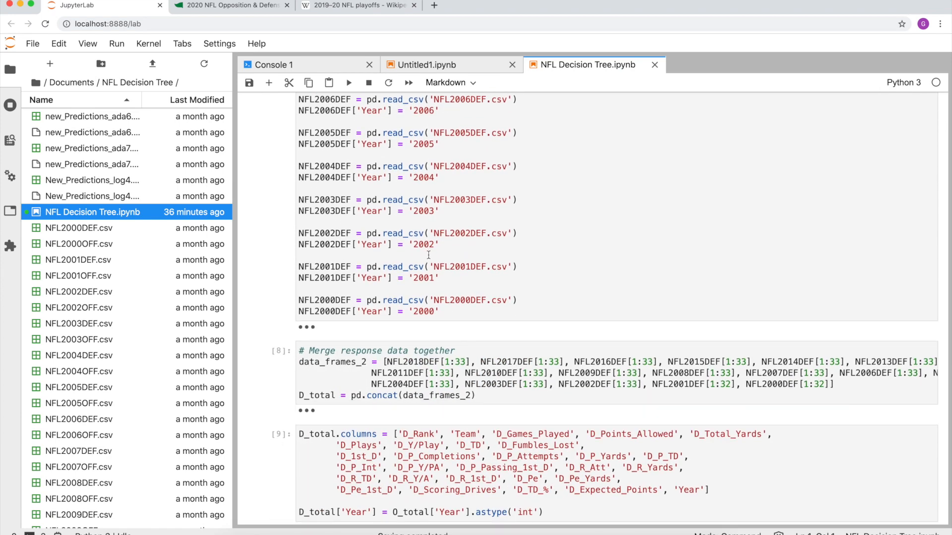
pyautogui.scroll(-3)
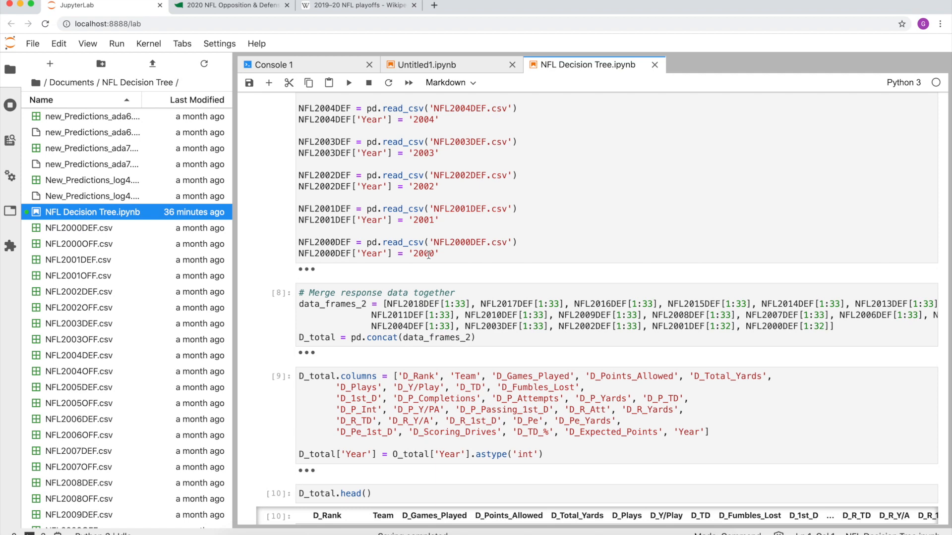
pyautogui.scroll(-3)
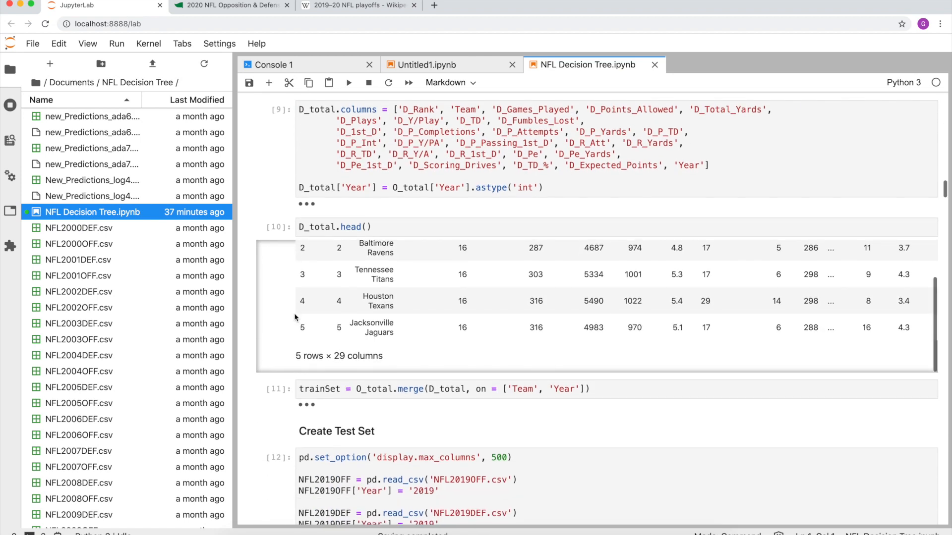
pyautogui.scroll(-3)
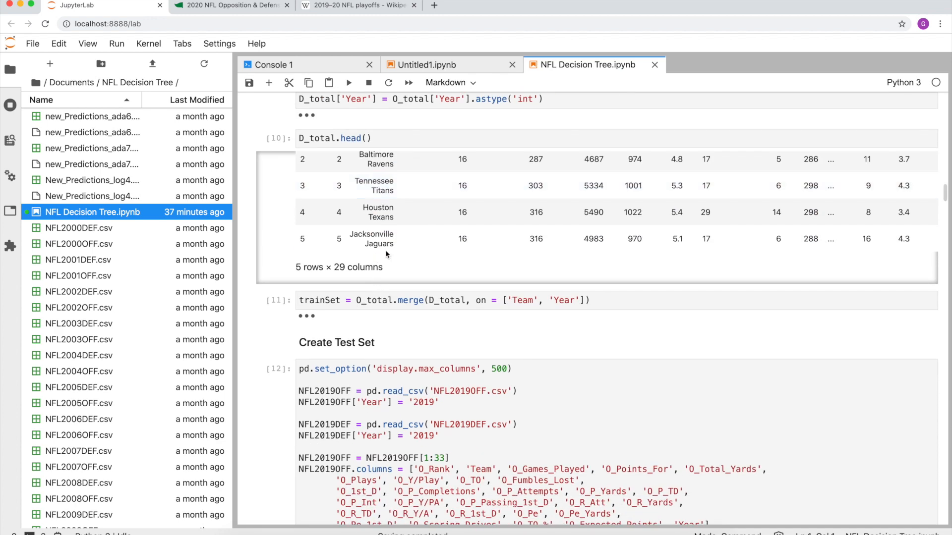
pyautogui.scroll(-3)
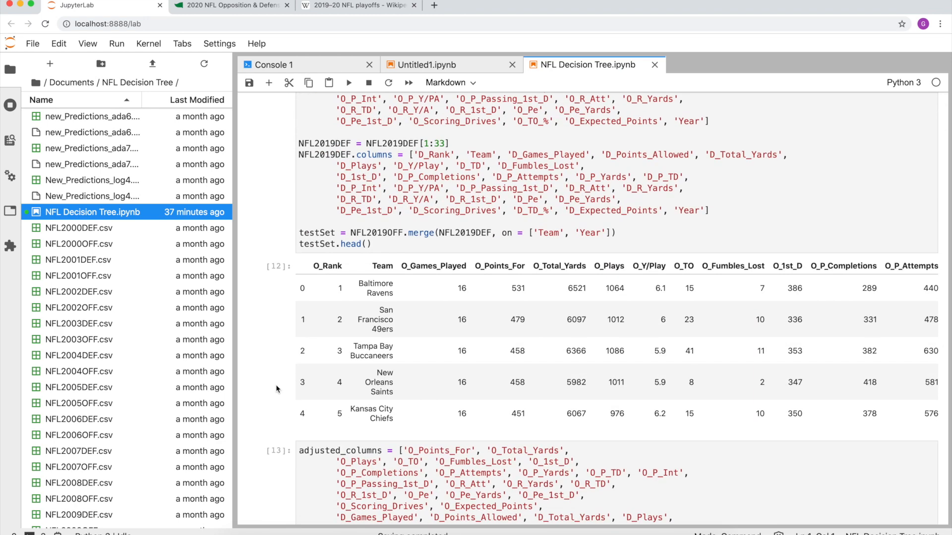
pyautogui.moveTo(601, 333)
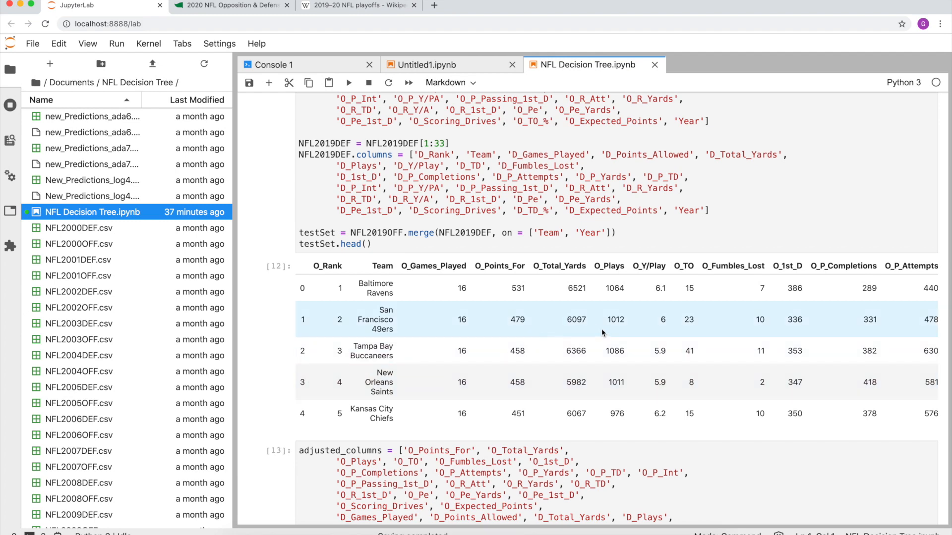
pyautogui.hscroll(3)
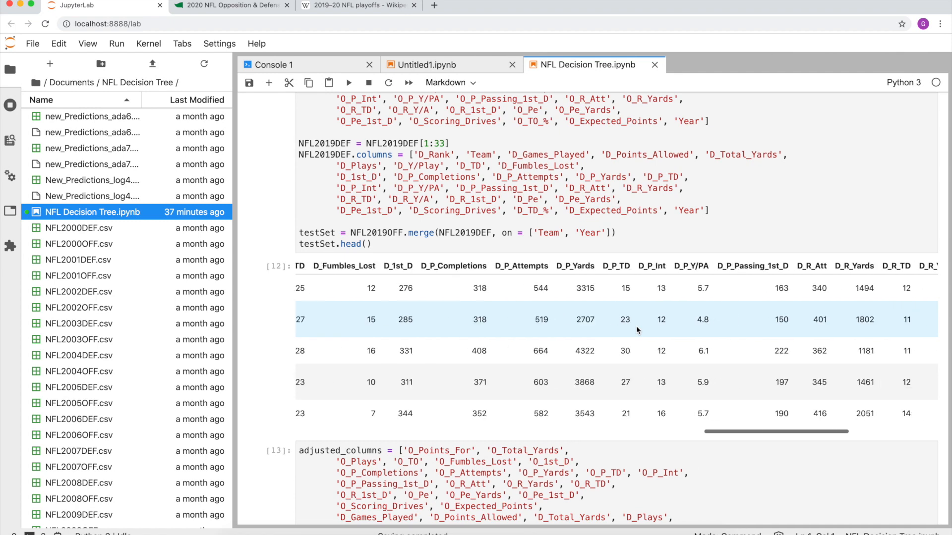
pyautogui.hscroll(3)
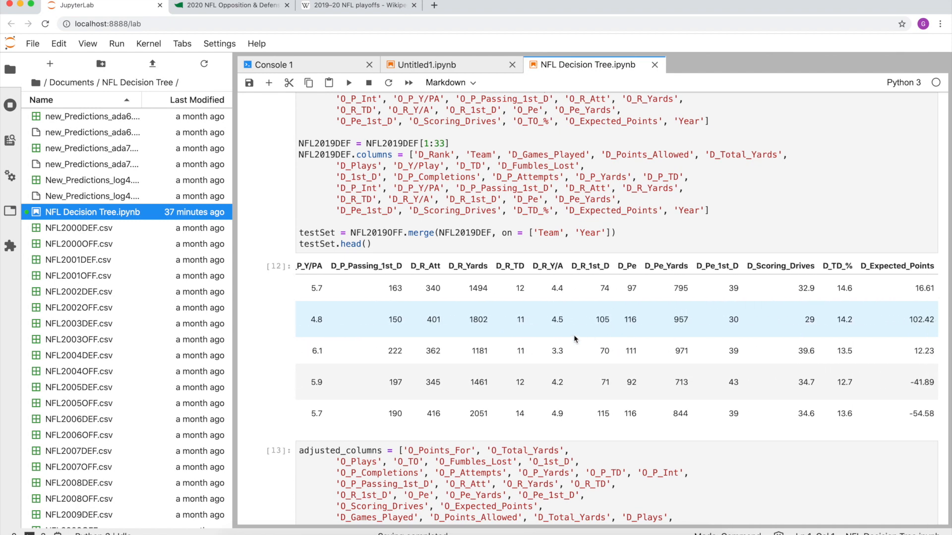
pyautogui.hscroll(3)
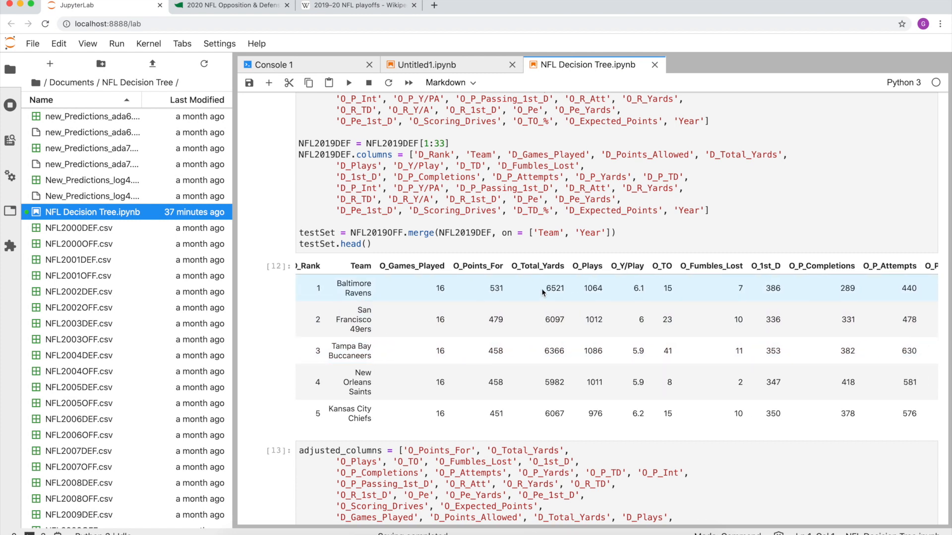
pyautogui.hscroll(3)
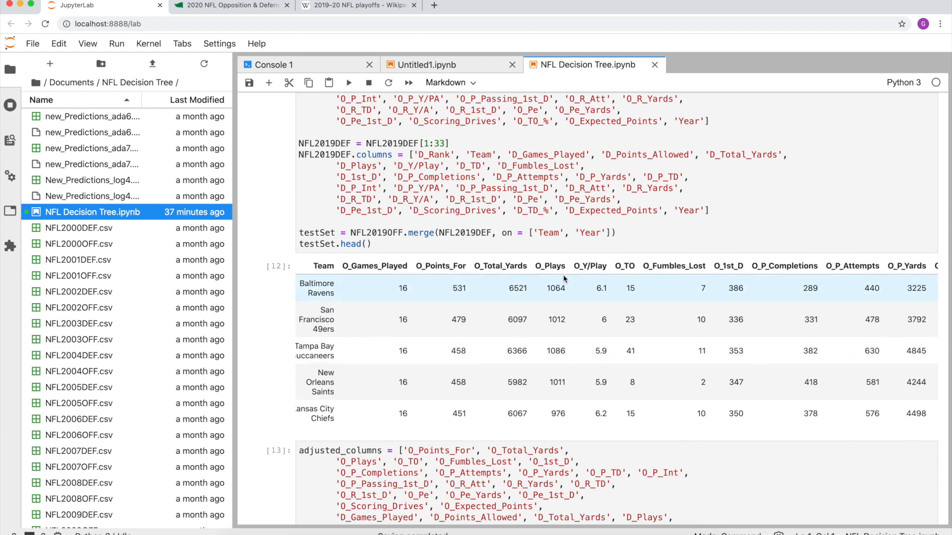
pyautogui.hscroll(3)
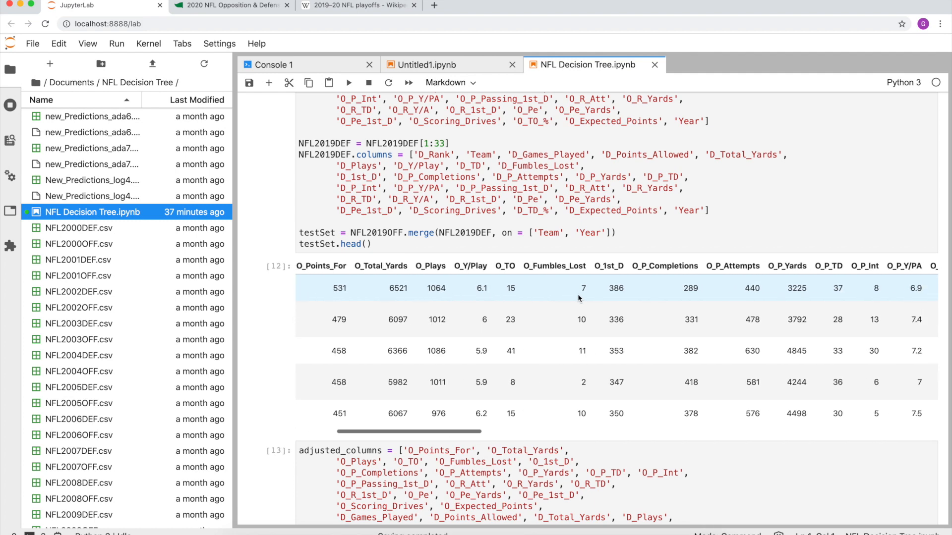
pyautogui.hscroll(3)
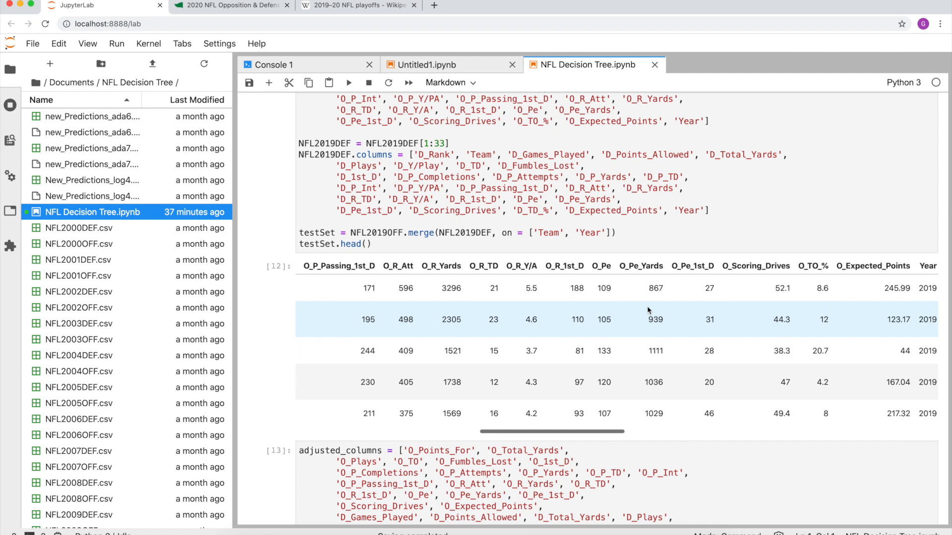
pyautogui.hscroll(3)
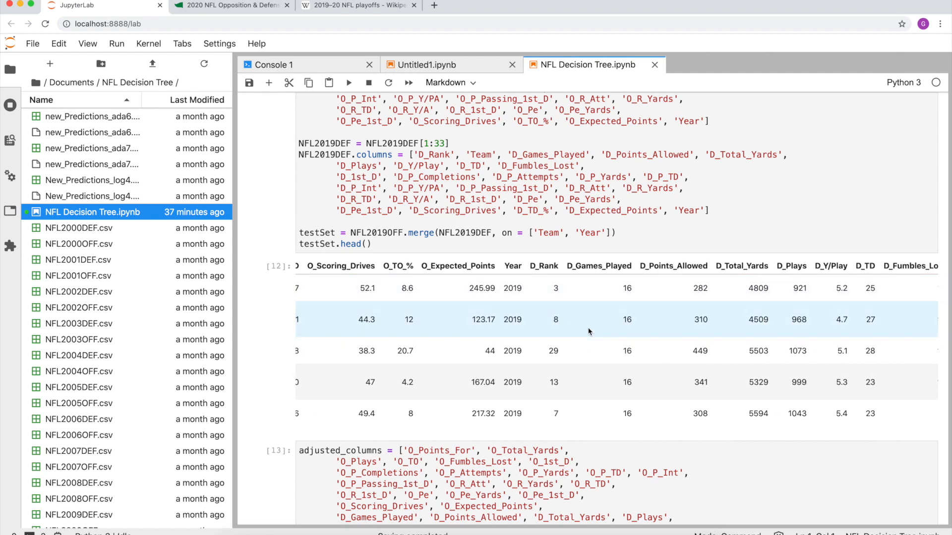
pyautogui.hscroll(3)
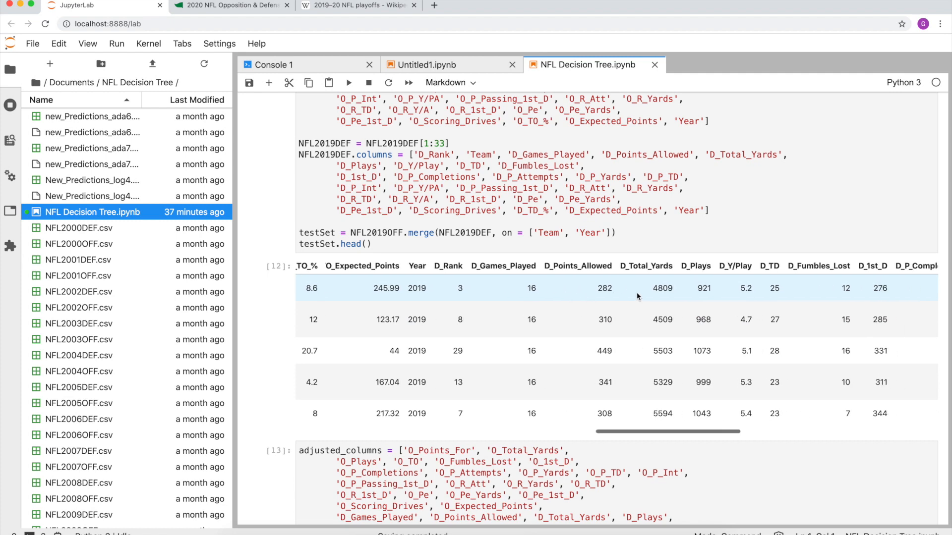
pyautogui.hscroll(3)
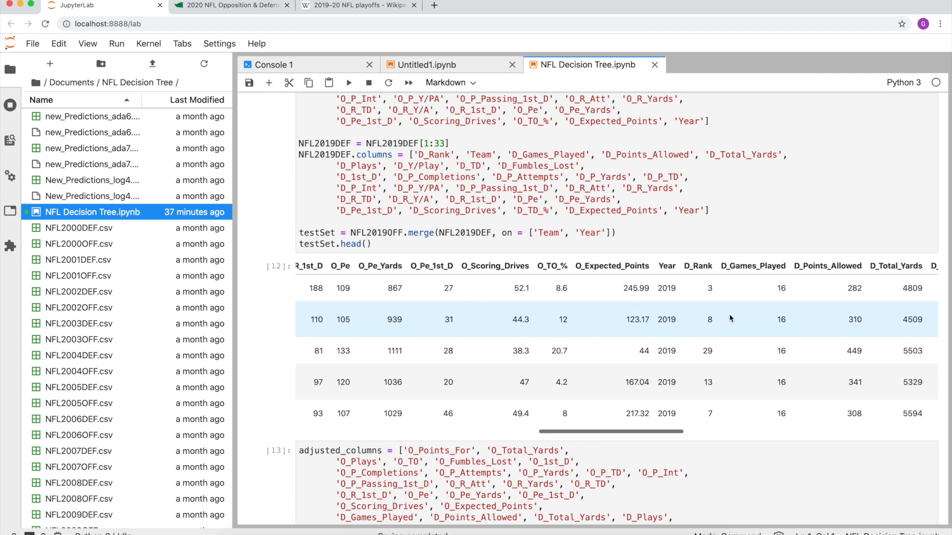
pyautogui.scroll(-3)
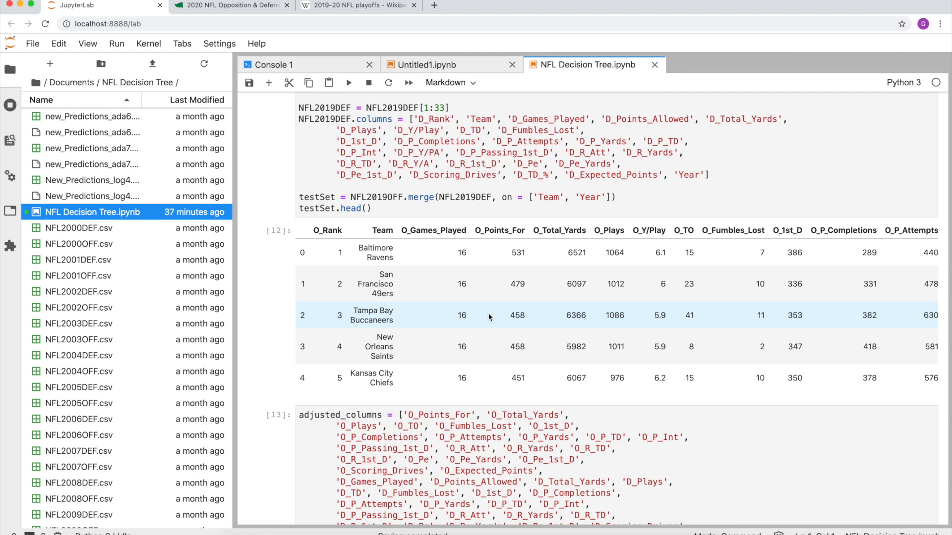
pyautogui.scroll(-3)
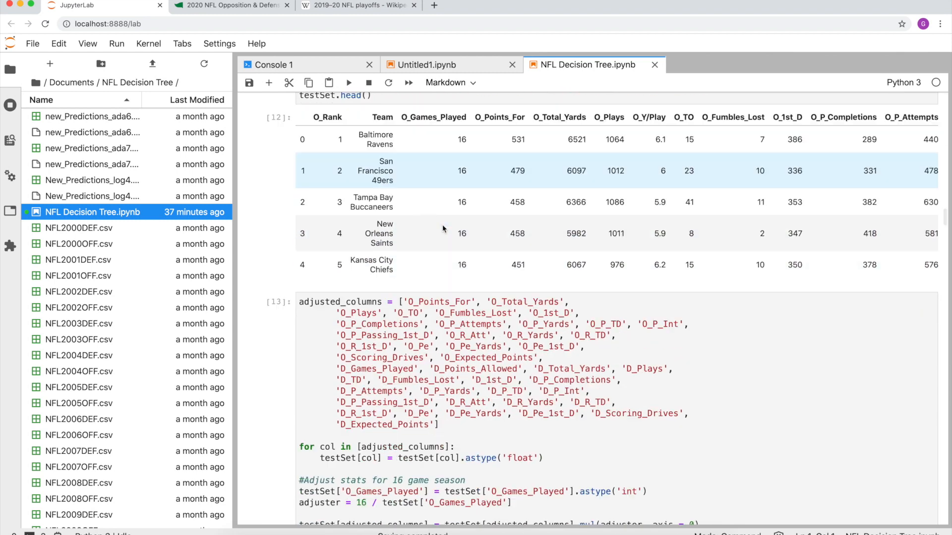
pyautogui.scroll(-3)
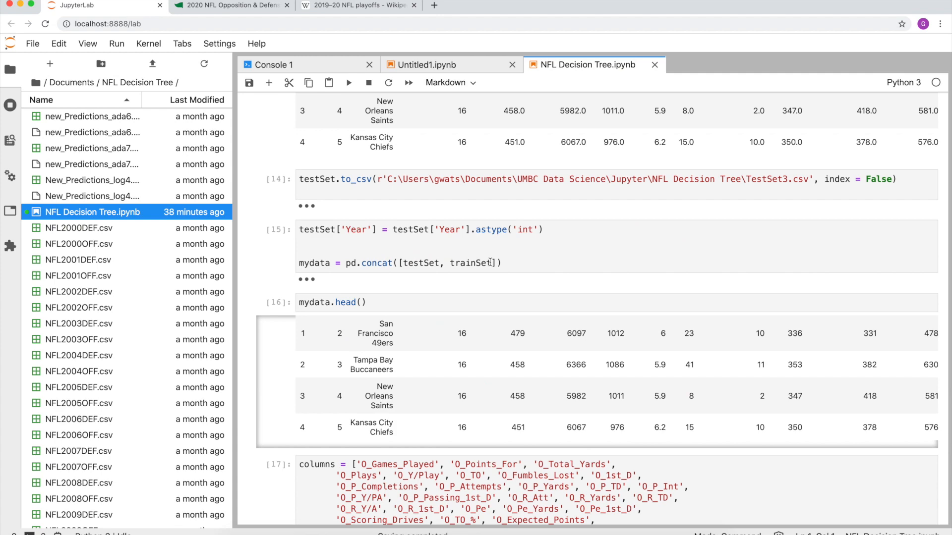
pyautogui.scroll(-3)
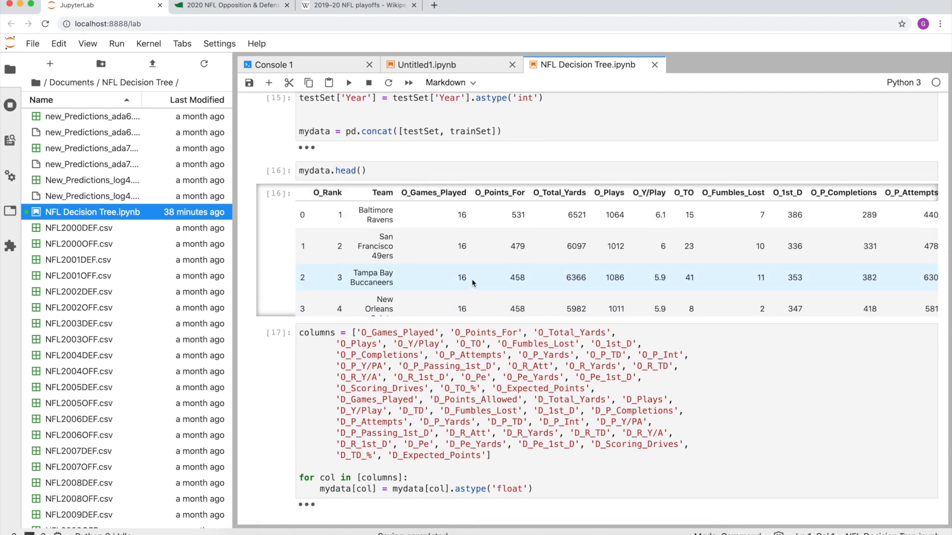
pyautogui.scroll(-3)
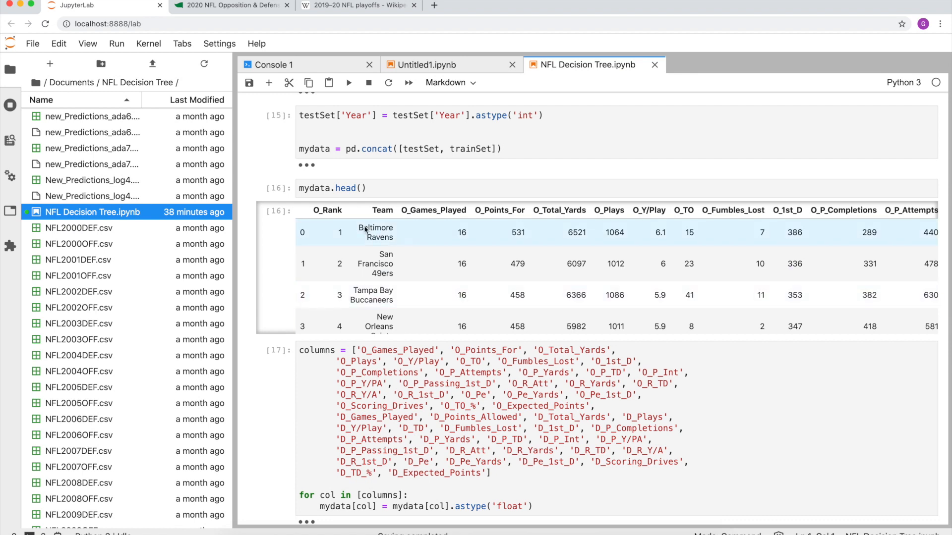
pyautogui.moveTo(570, 251)
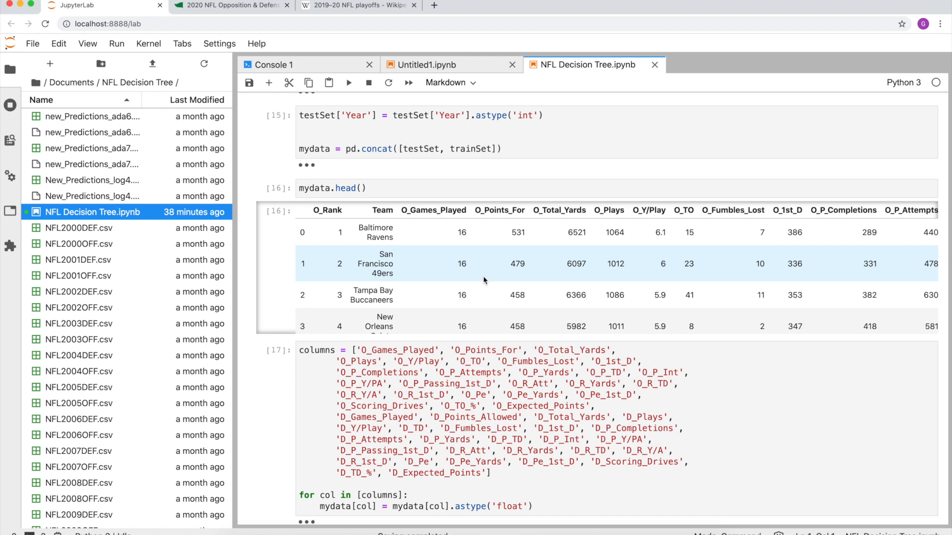
pyautogui.moveTo(527, 181)
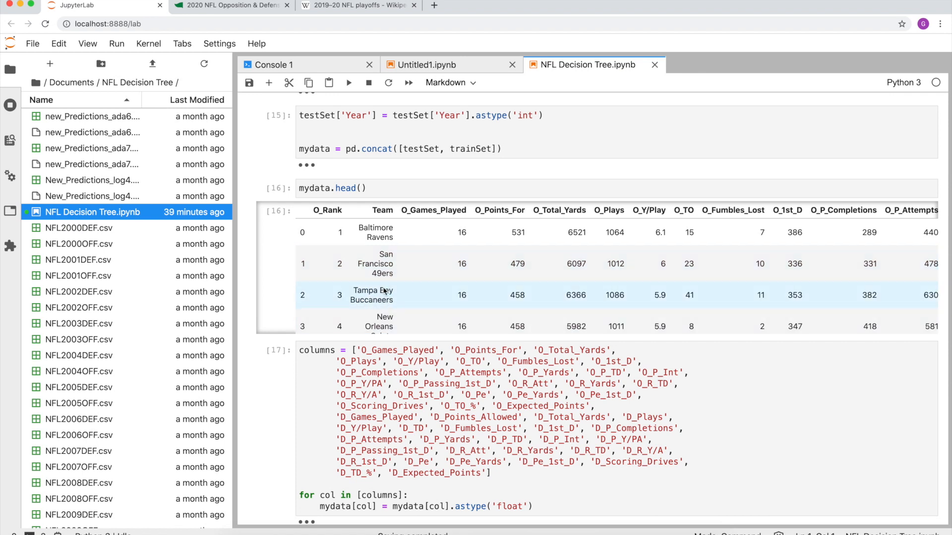
pyautogui.moveTo(383, 291)
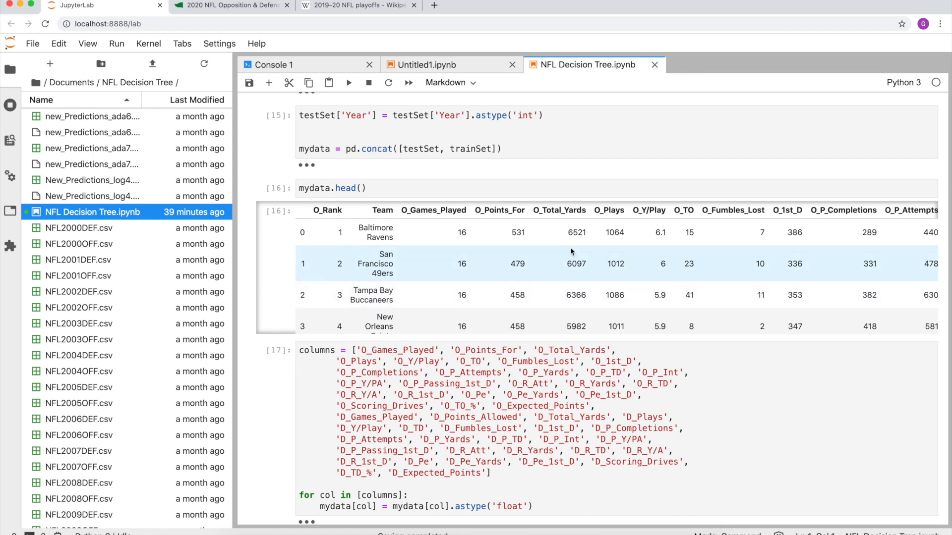
pyautogui.moveTo(571, 232)
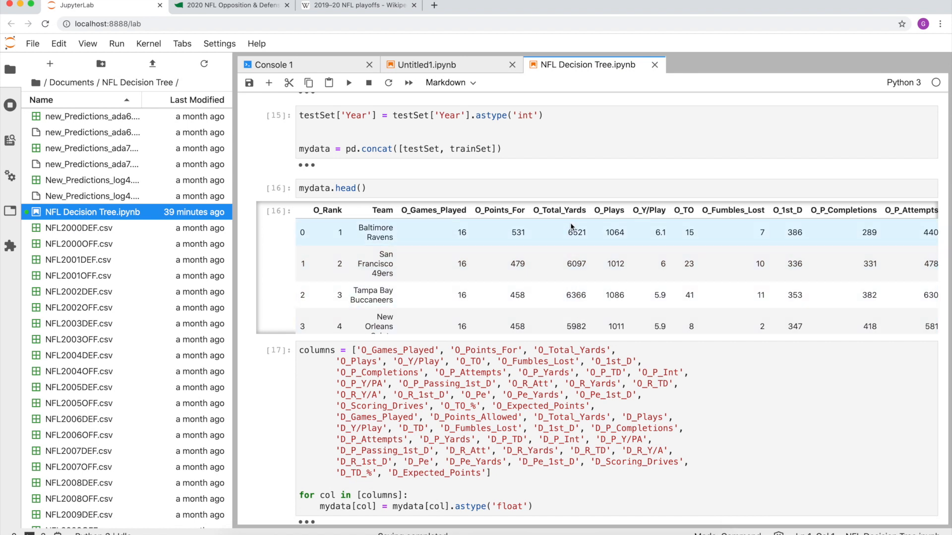
pyautogui.scroll(-3)
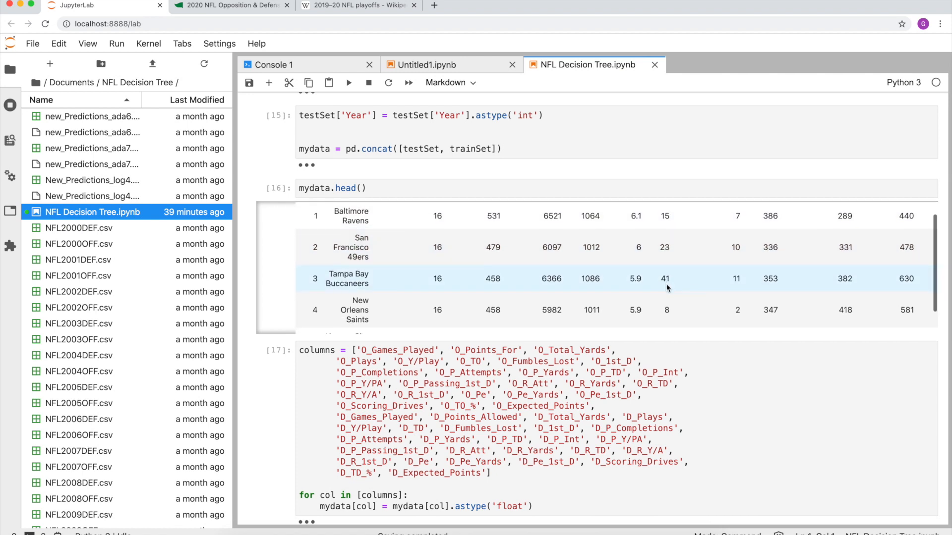
pyautogui.scroll(-3)
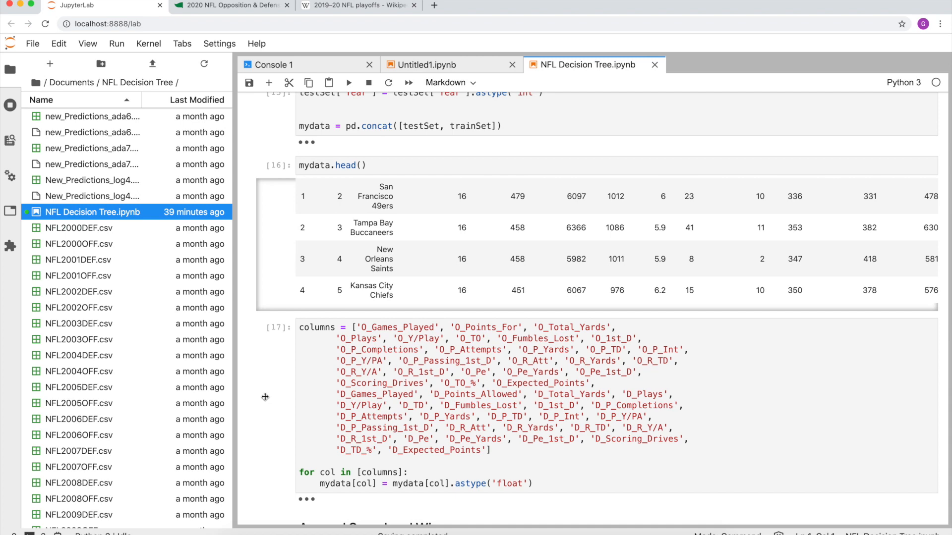
pyautogui.scroll(-3)
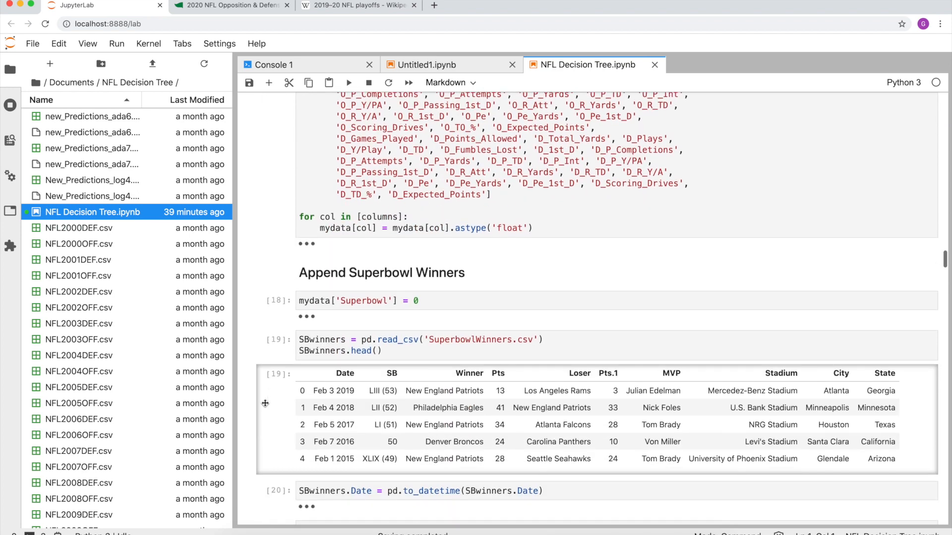
pyautogui.scroll(-3)
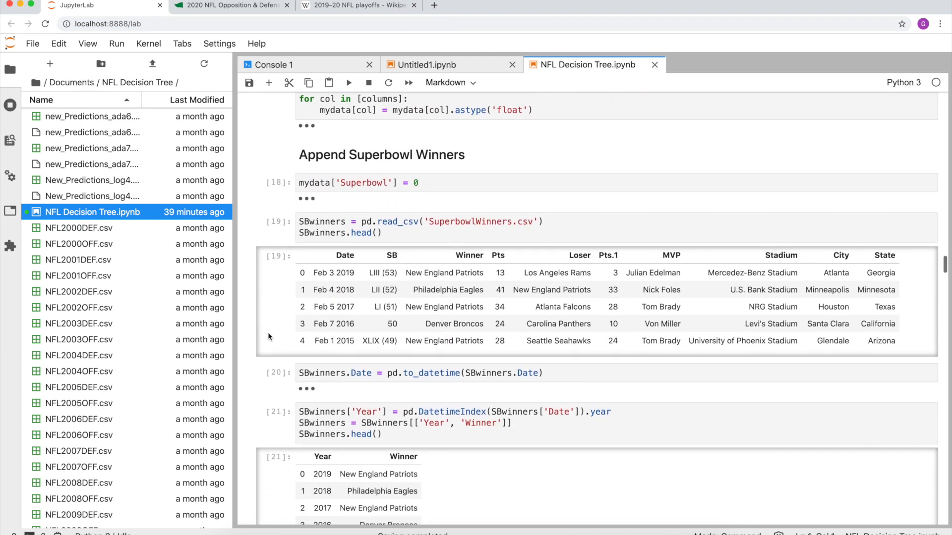
pyautogui.scroll(-3)
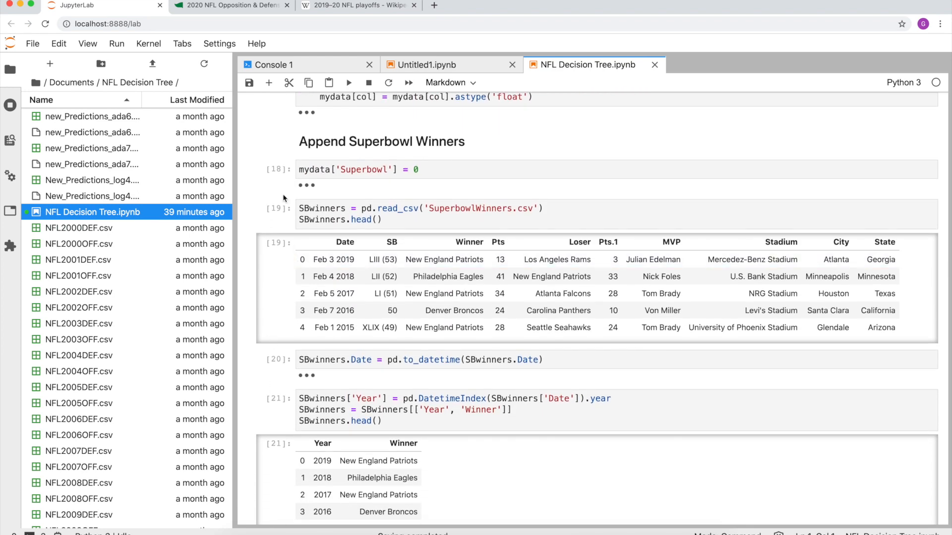
pyautogui.moveTo(265, 192)
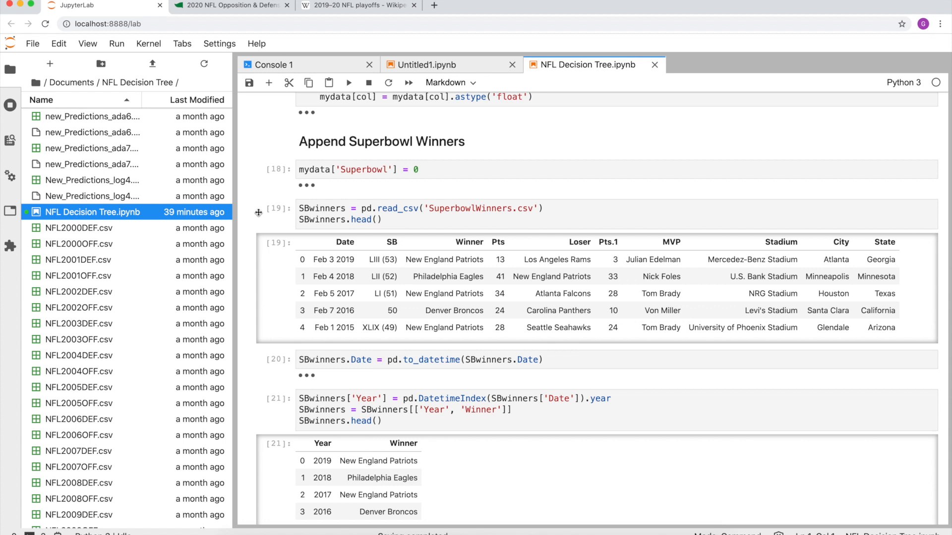
pyautogui.scroll(-3)
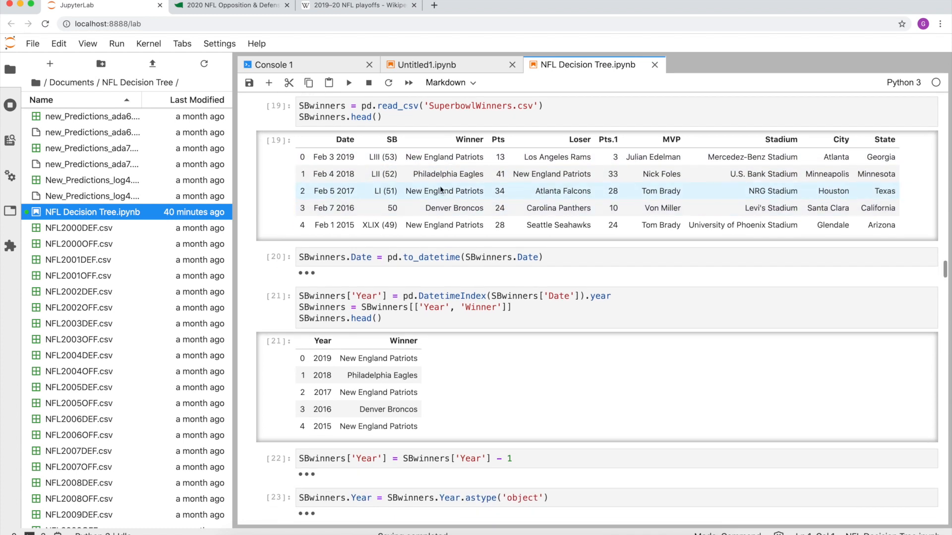
pyautogui.scroll(-3)
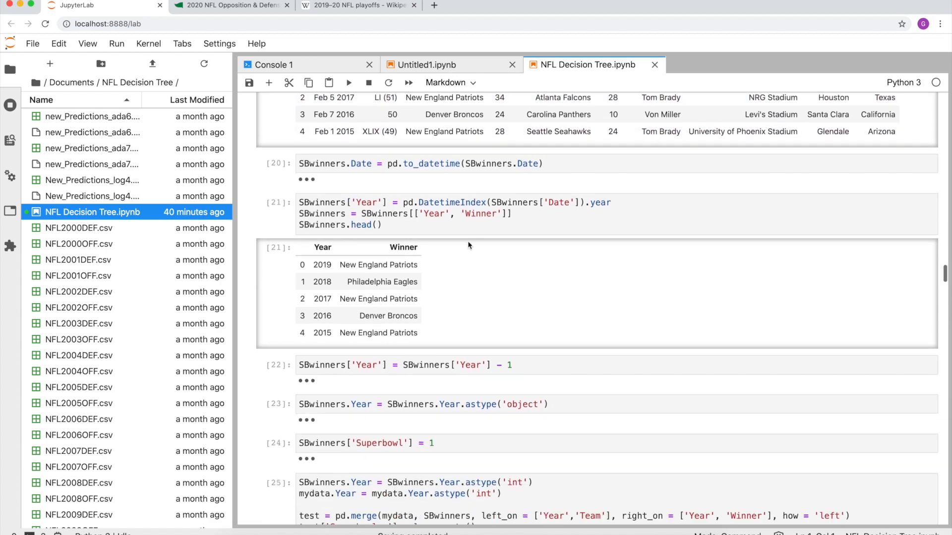
pyautogui.scroll(-3)
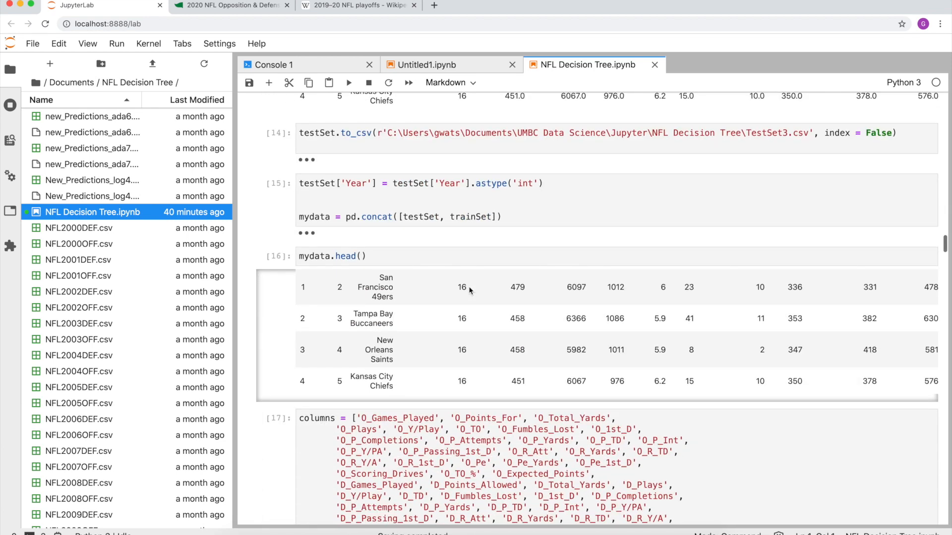
pyautogui.scroll(-3)
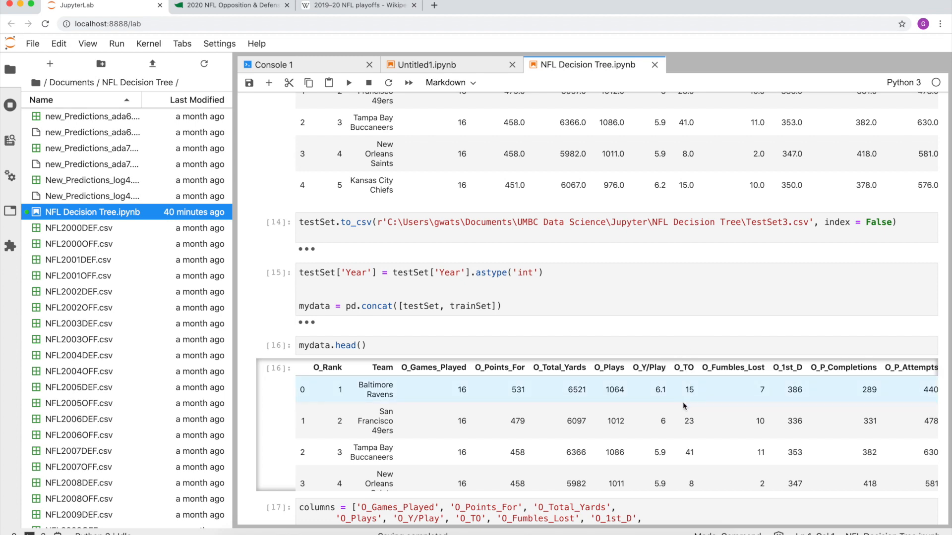
pyautogui.scroll(-3)
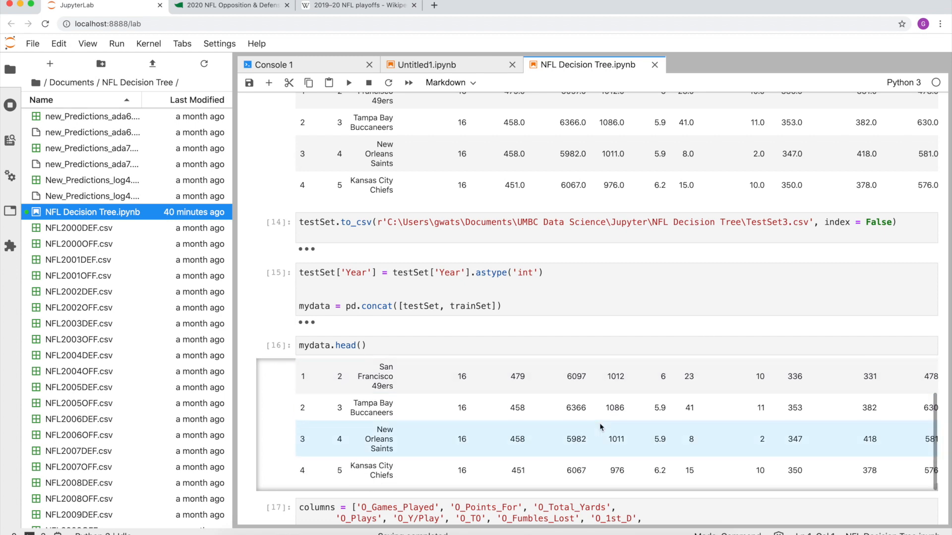
pyautogui.scroll(-3)
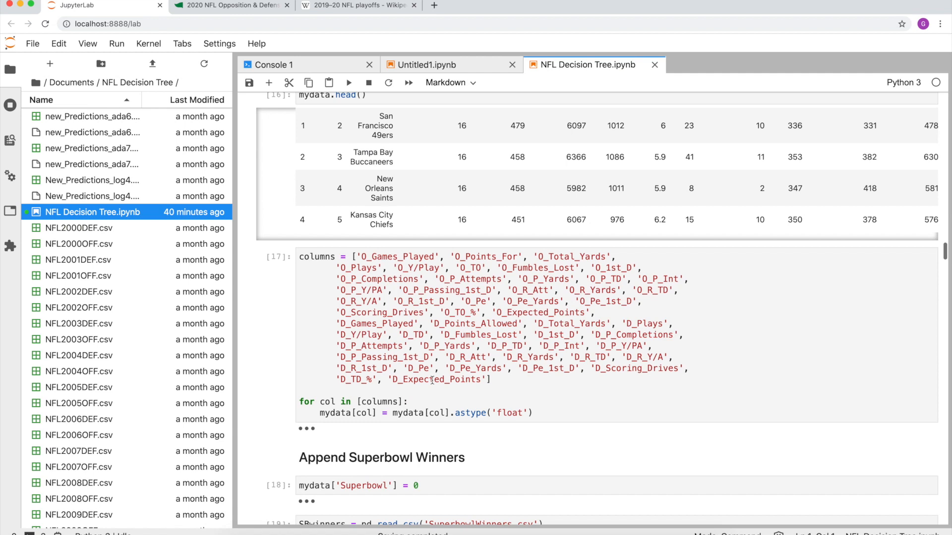
pyautogui.scroll(-3)
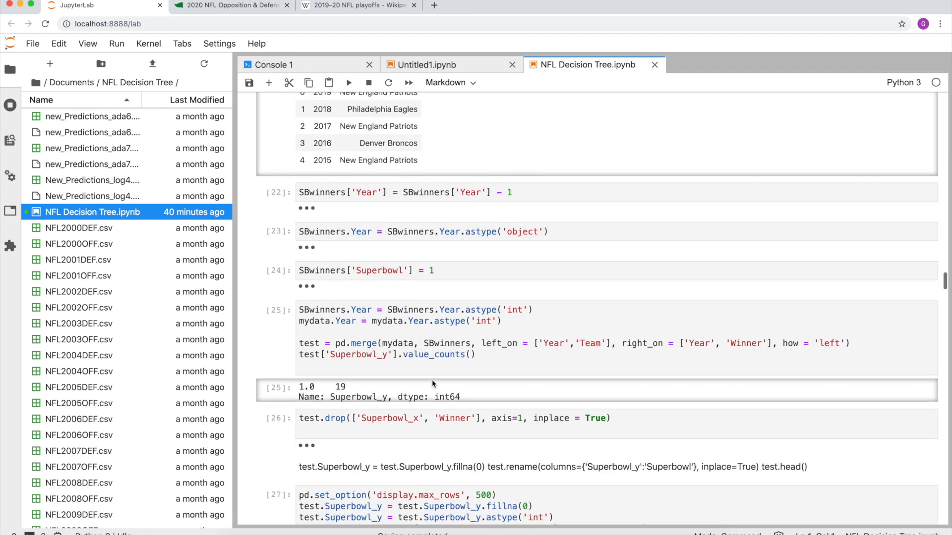
pyautogui.scroll(-3)
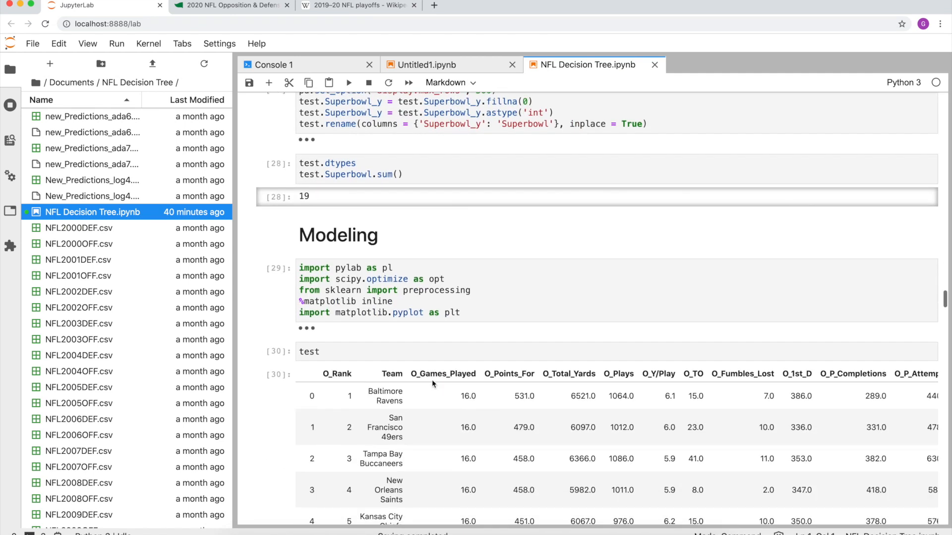
pyautogui.scroll(-3)
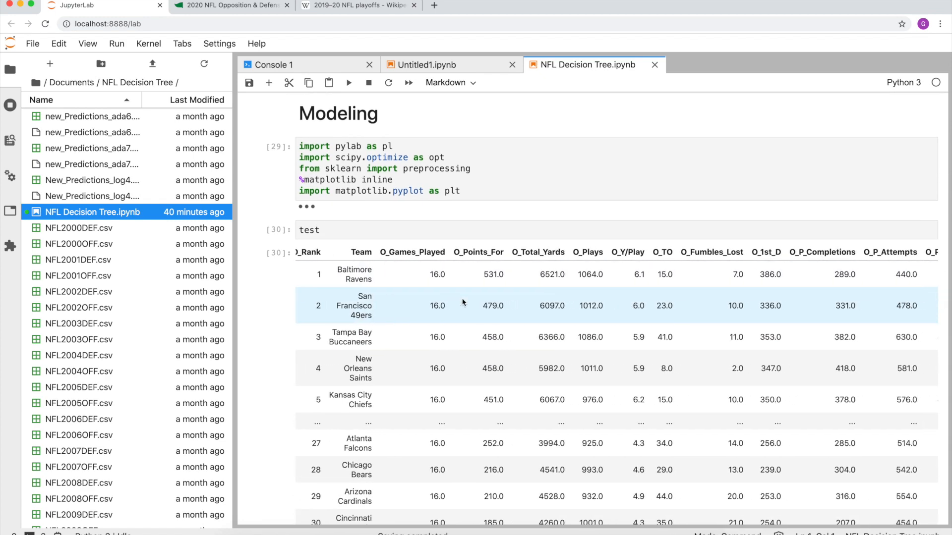
pyautogui.hscroll(3)
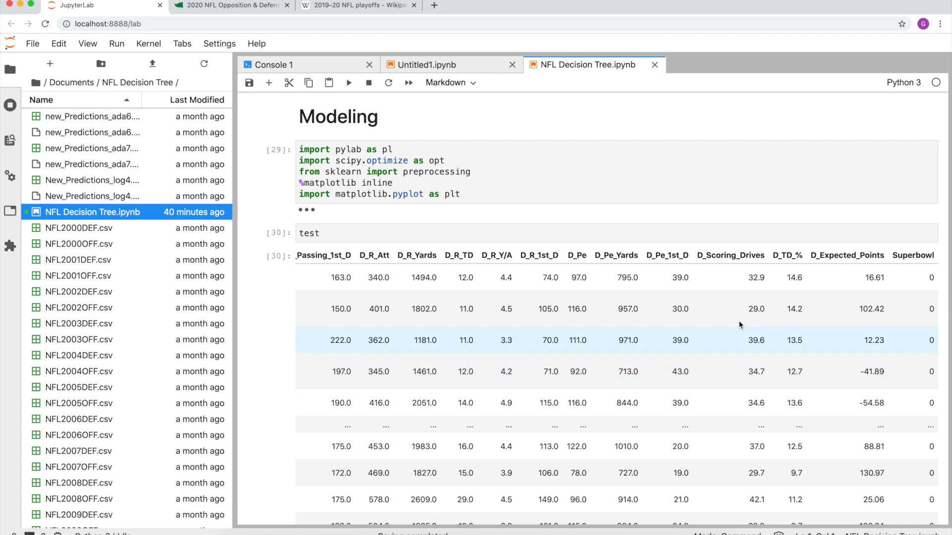
pyautogui.scroll(-3)
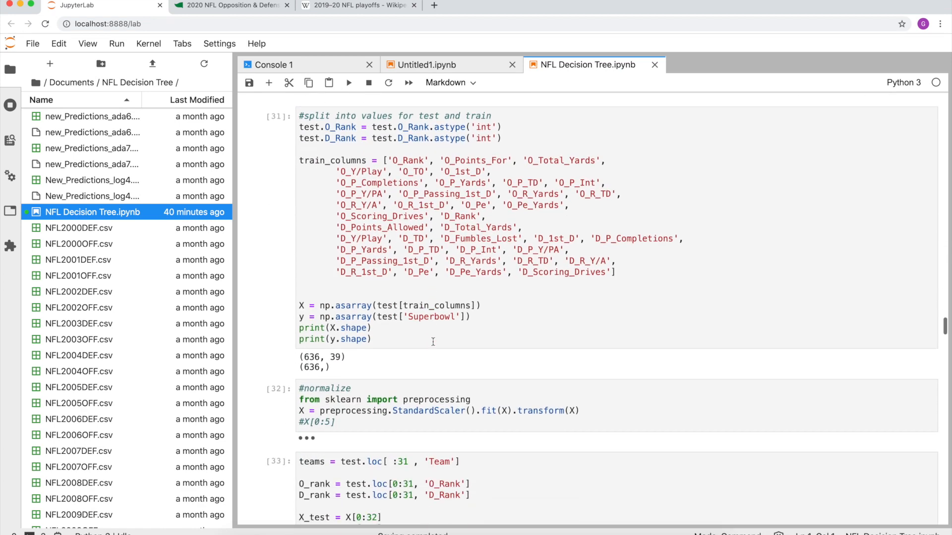
pyautogui.scroll(-3)
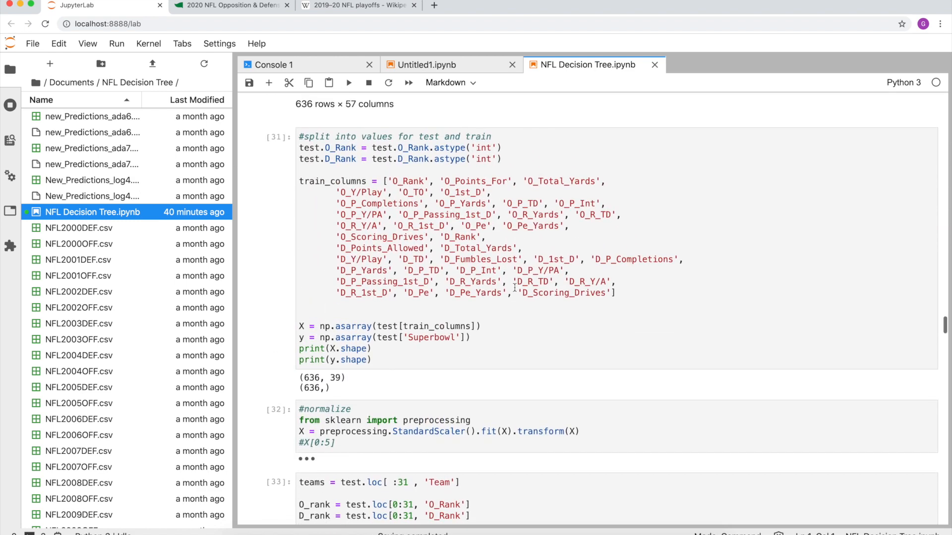
pyautogui.scroll(-3)
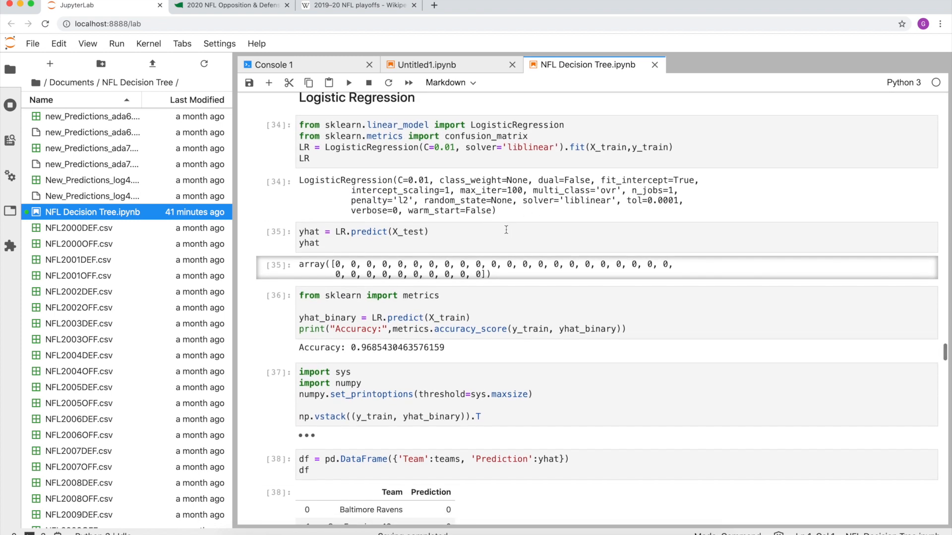
pyautogui.moveTo(486, 223)
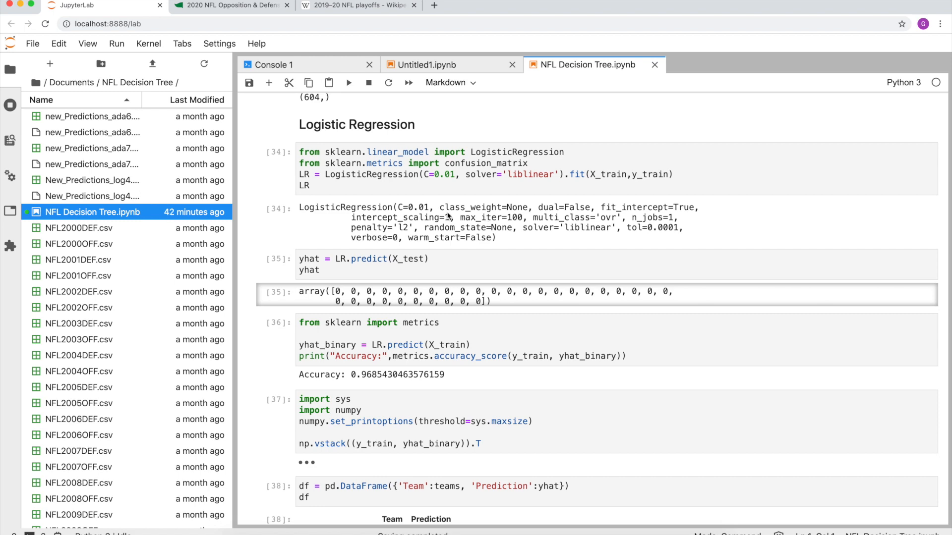
# Scroll through the Logistic Regression cells to the all-zero per-team prediction table.
pyautogui.scroll(-3)
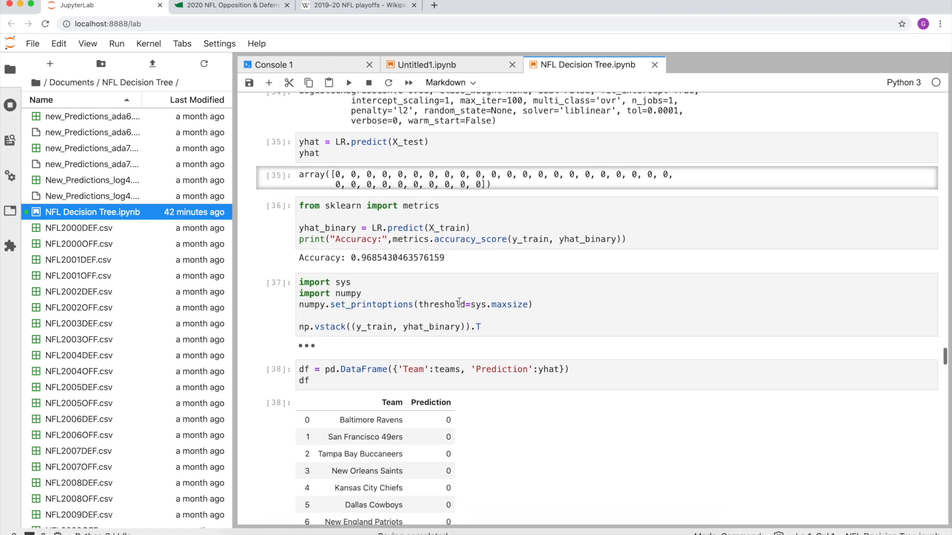
pyautogui.scroll(-3)
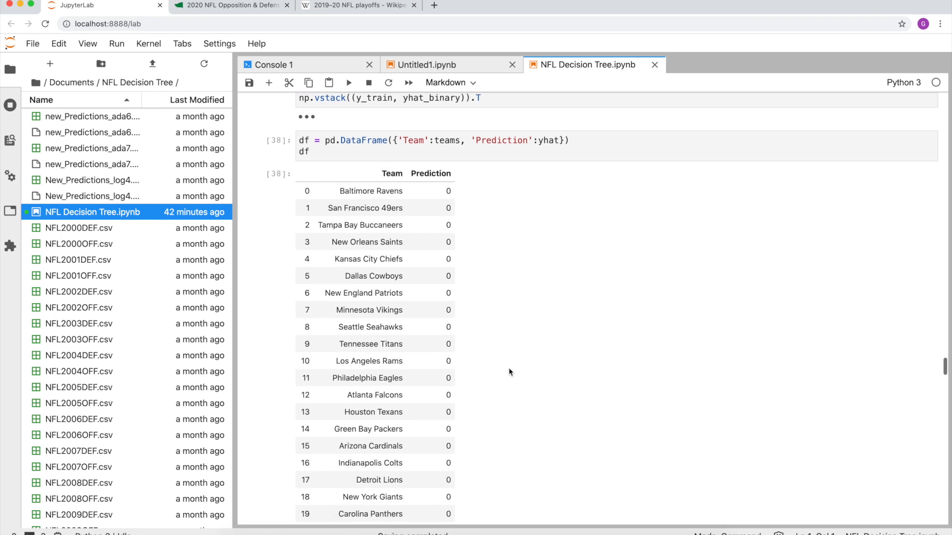
pyautogui.scroll(-3)
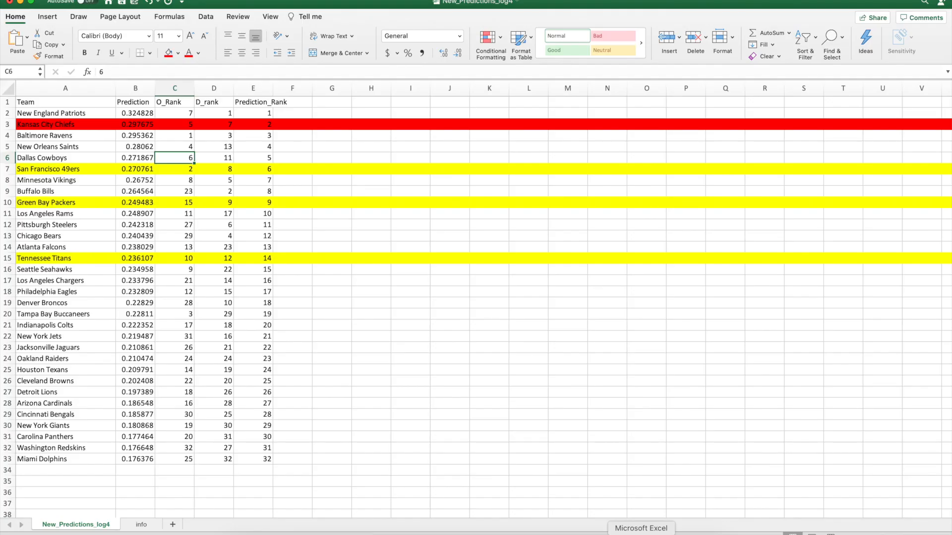
pyautogui.moveTo(302, 168)
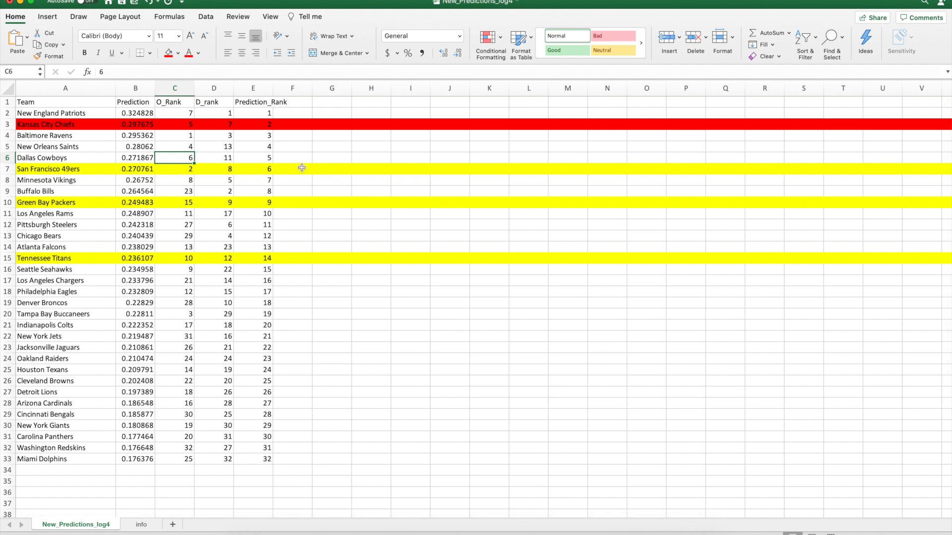
pyautogui.moveTo(354, 166)
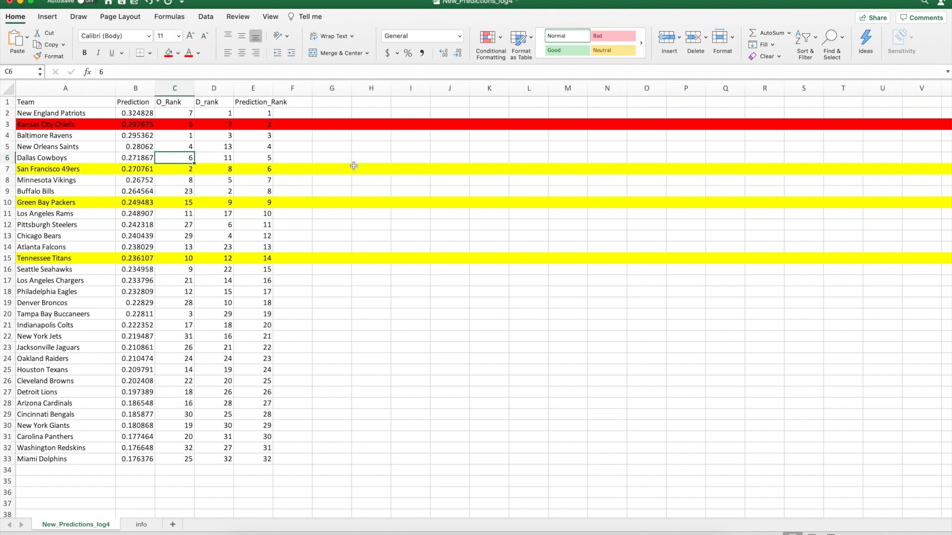
pyautogui.moveTo(107, 127)
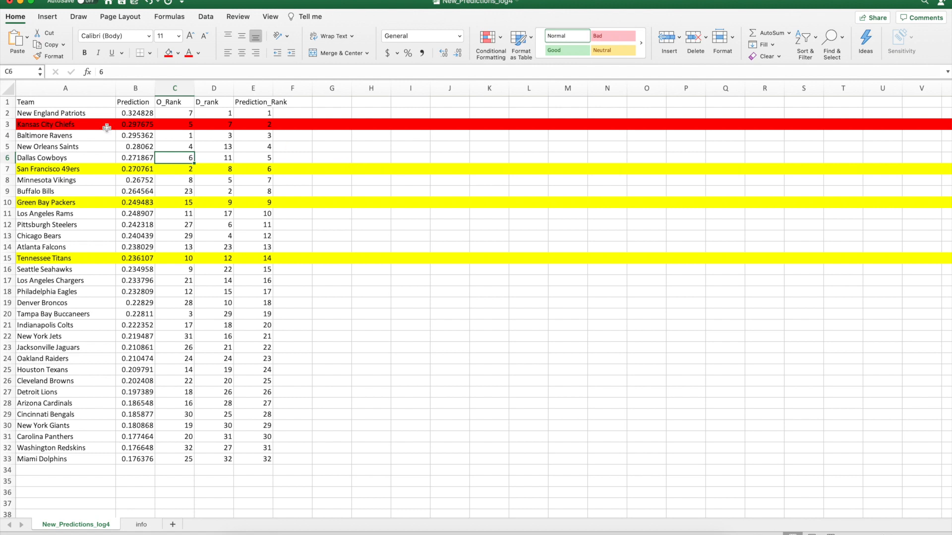
pyautogui.click(65, 113)
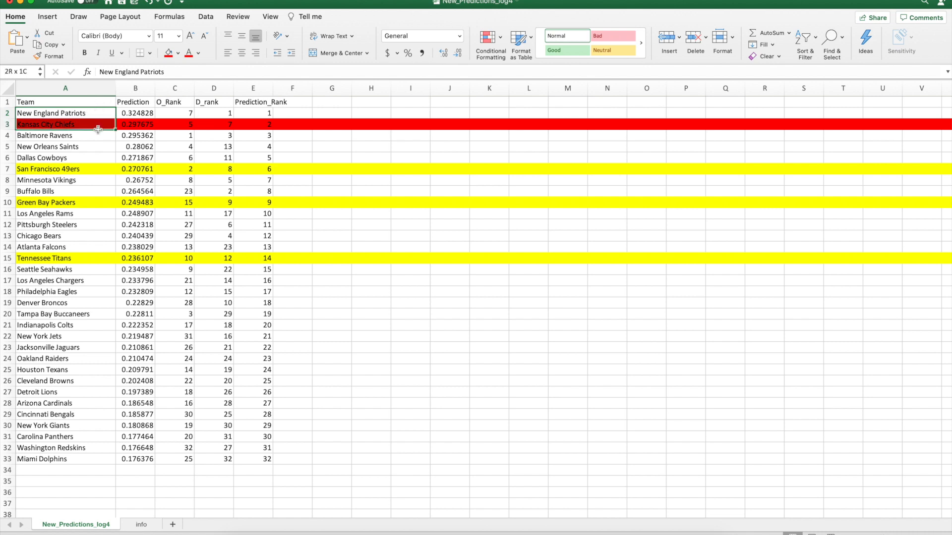
pyautogui.click(135, 123)
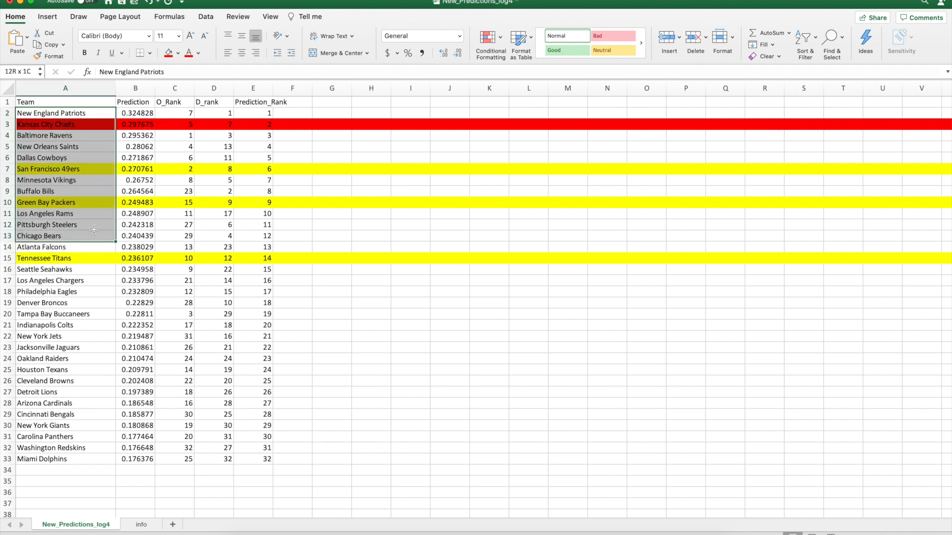
pyautogui.click(65, 113)
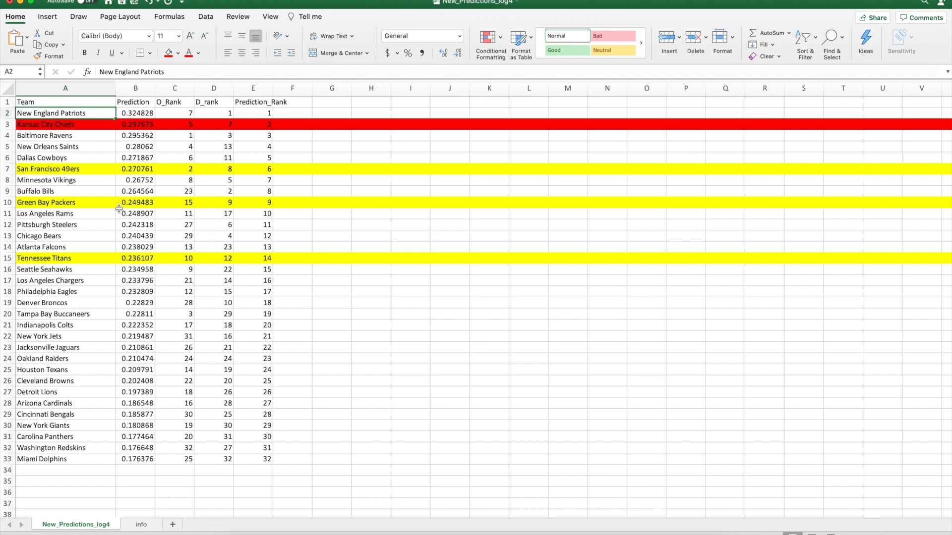
pyautogui.click(65, 157)
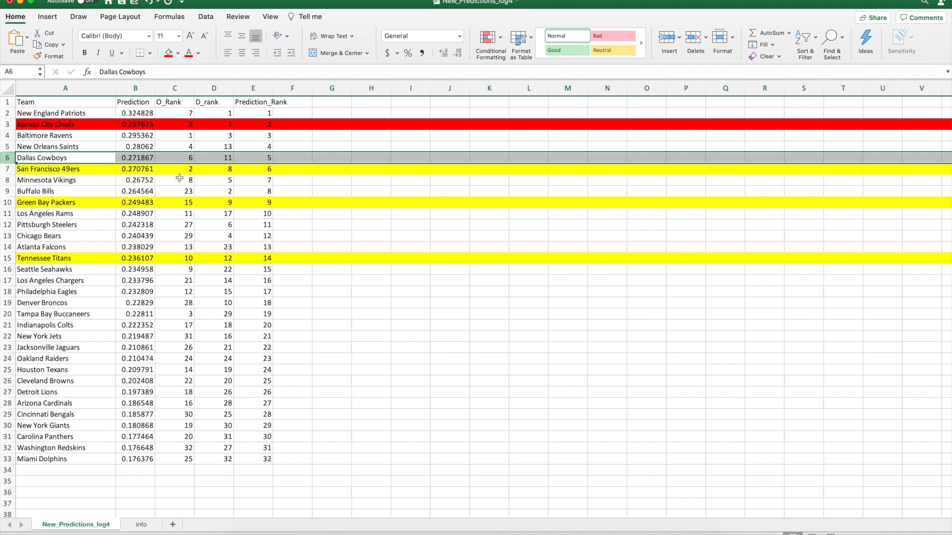
pyautogui.moveTo(190, 158)
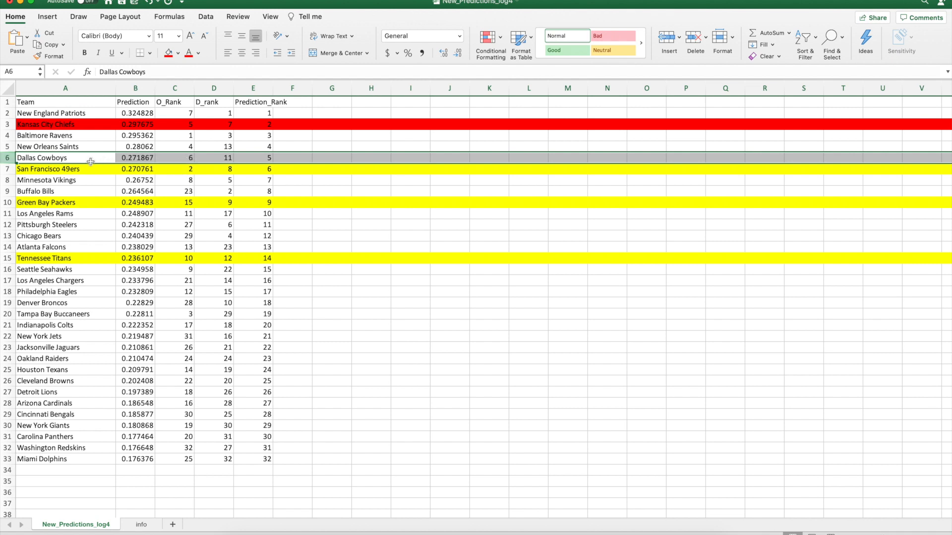
pyautogui.moveTo(123, 168)
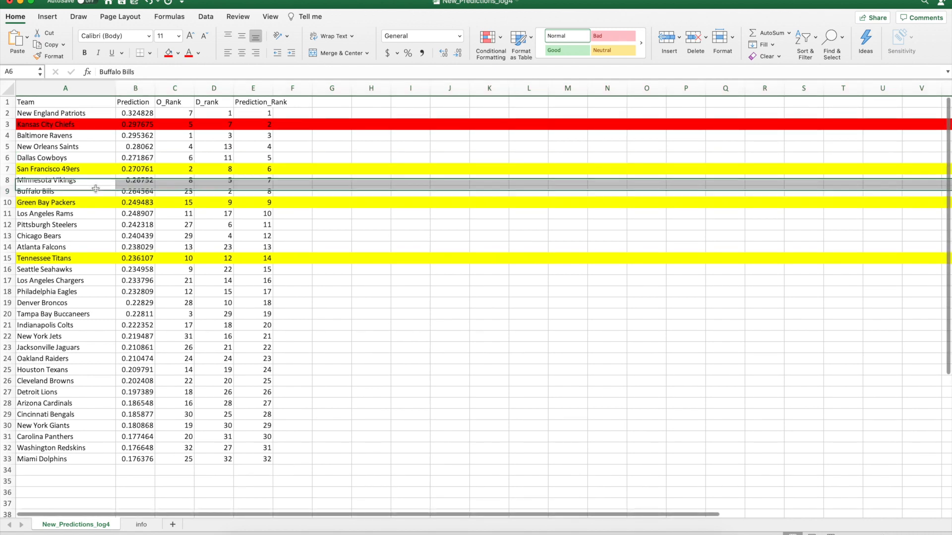
pyautogui.click(65, 113)
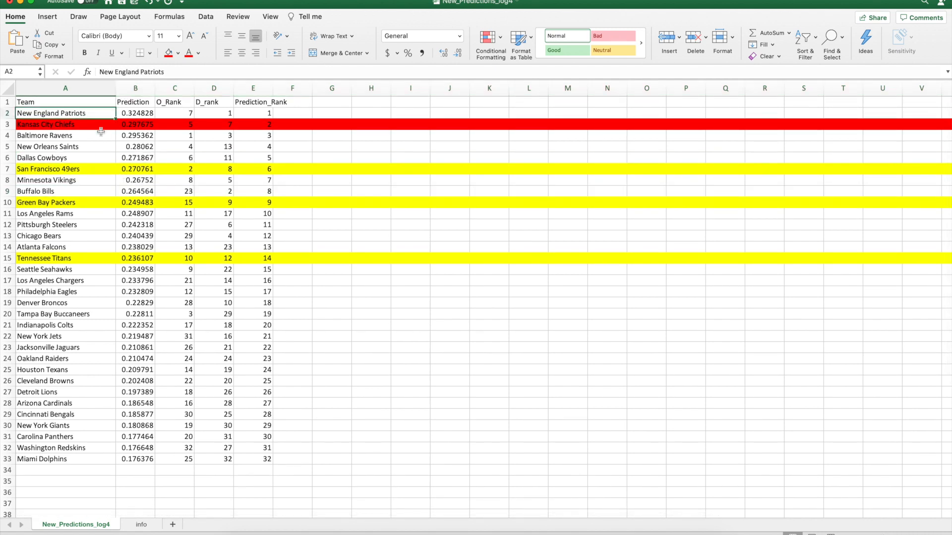
pyautogui.click(65, 124)
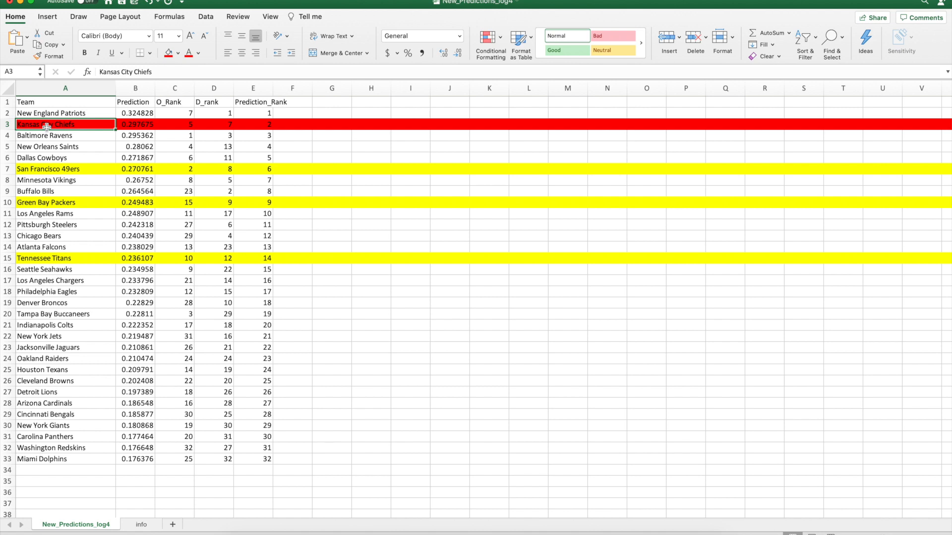
pyautogui.moveTo(112, 146)
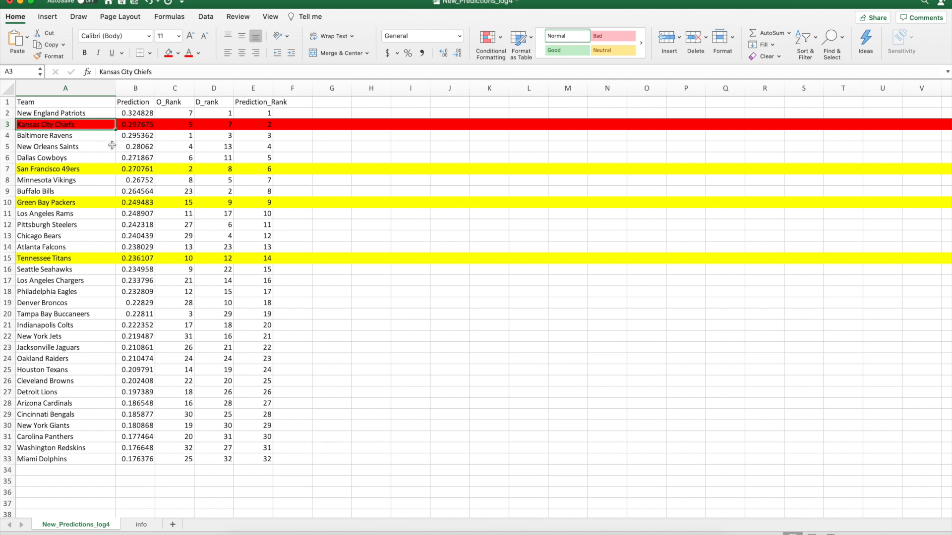
pyautogui.moveTo(124, 224)
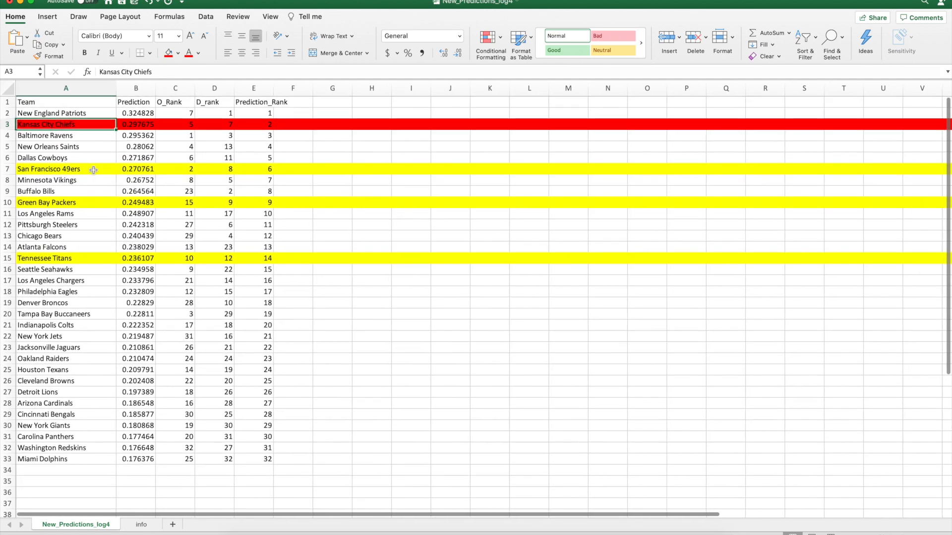
pyautogui.click(66, 135)
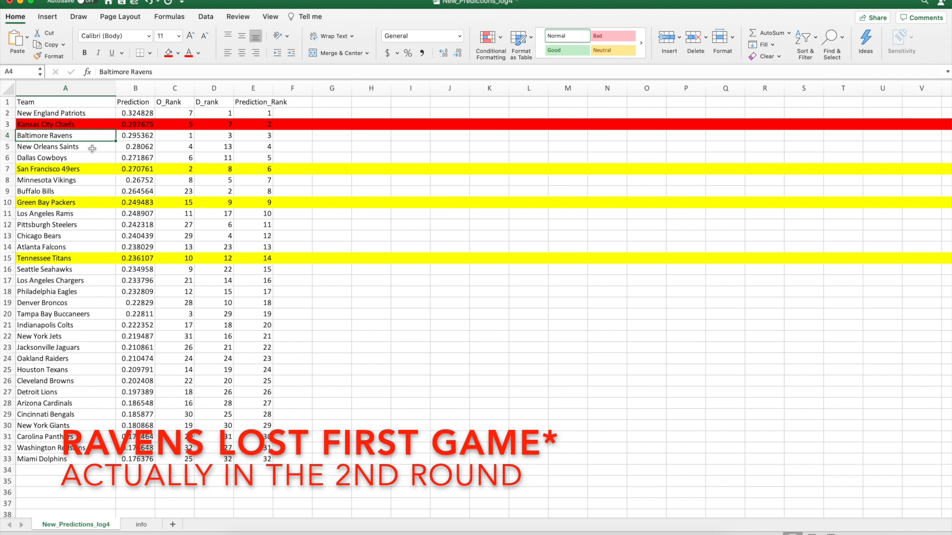
pyautogui.moveTo(132, 169)
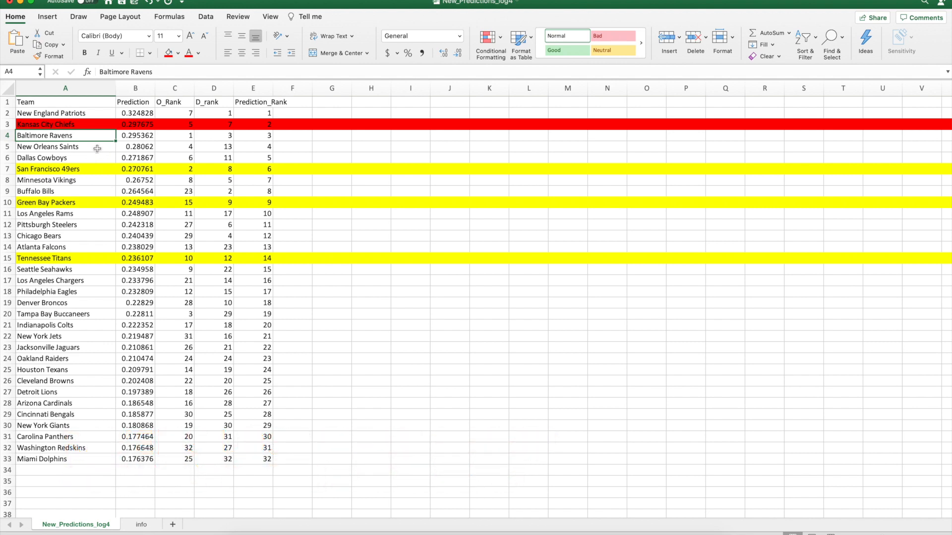
# Scroll the ADABOOST cells down to the 0.9685 accuracy result and SVC estimator notes.
pyautogui.scroll(-3)
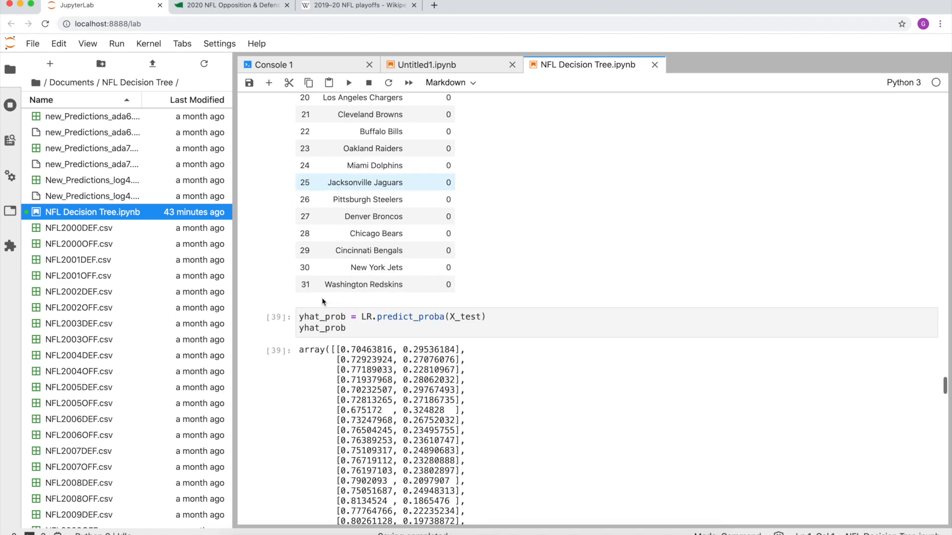
pyautogui.scroll(-3)
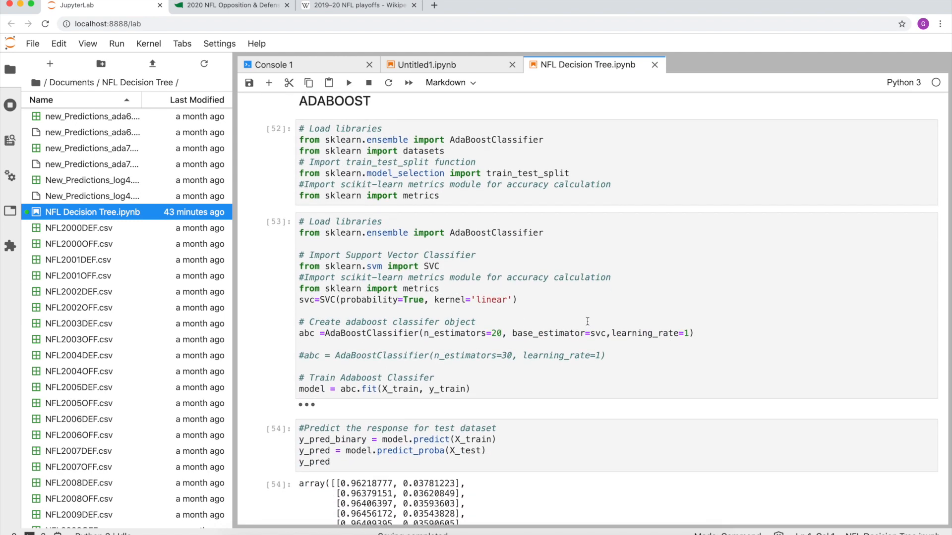
pyautogui.scroll(-3)
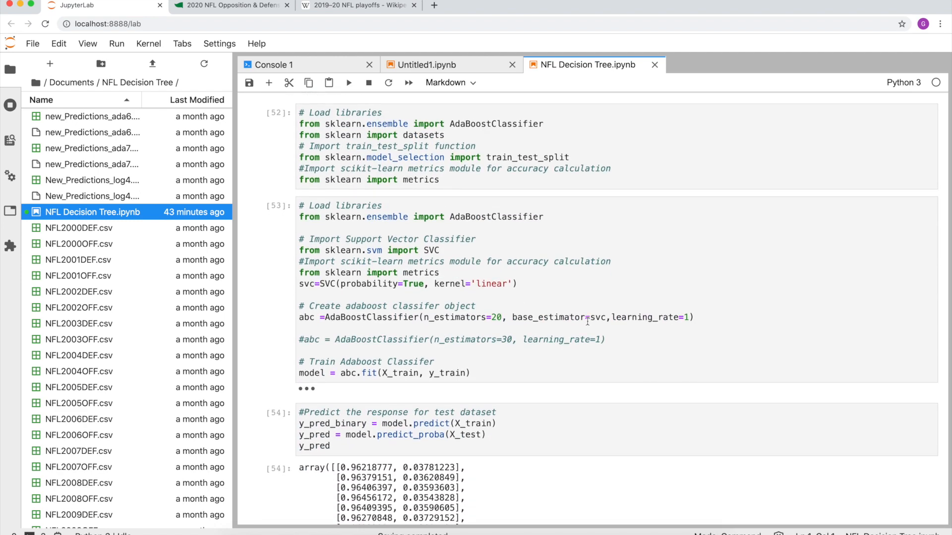
pyautogui.scroll(-3)
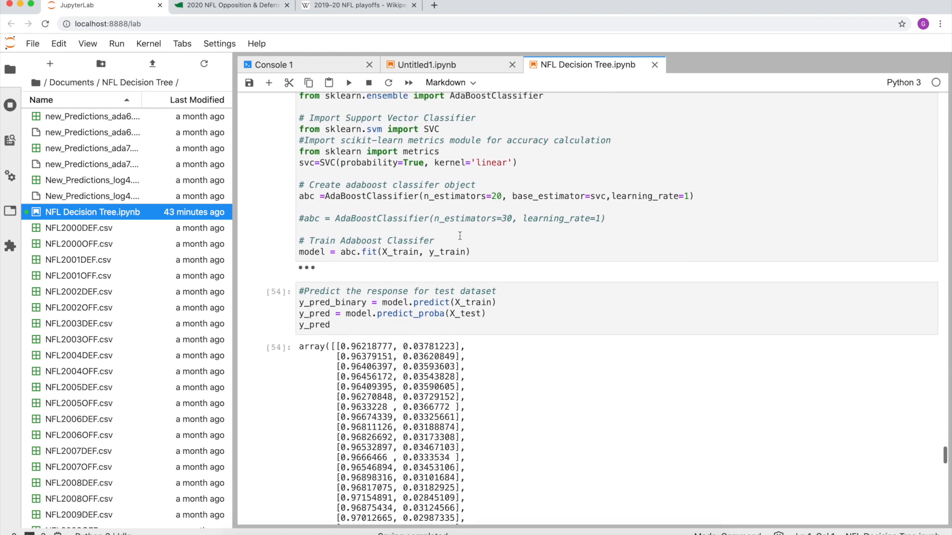
pyautogui.scroll(-3)
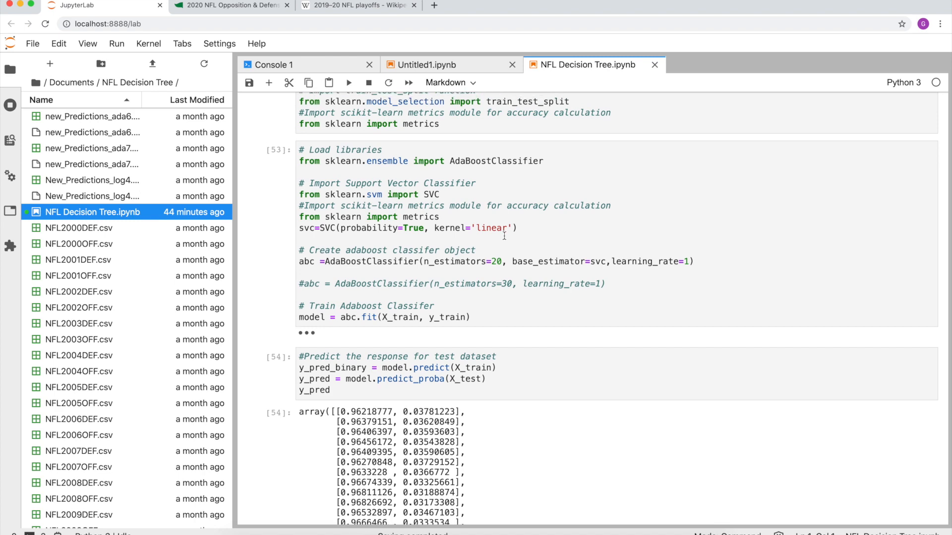
pyautogui.scroll(-3)
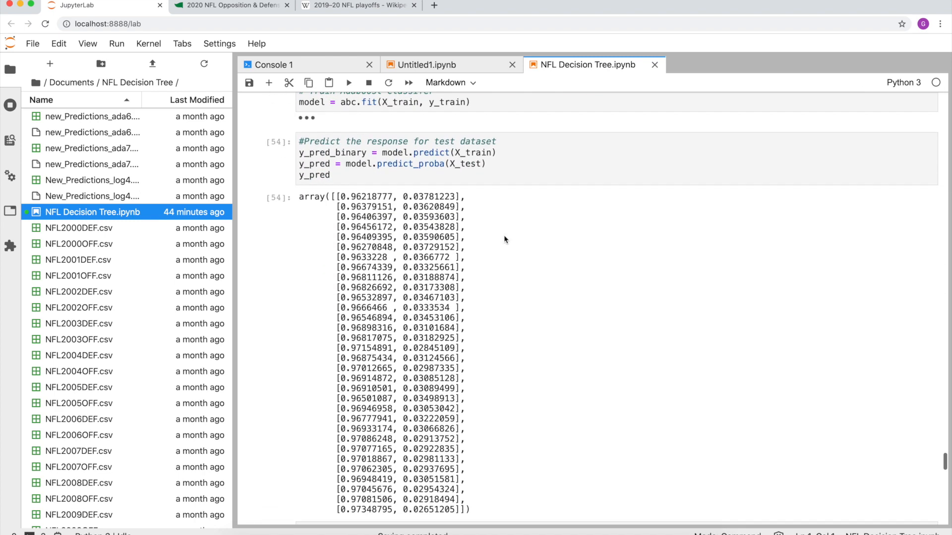
pyautogui.scroll(-3)
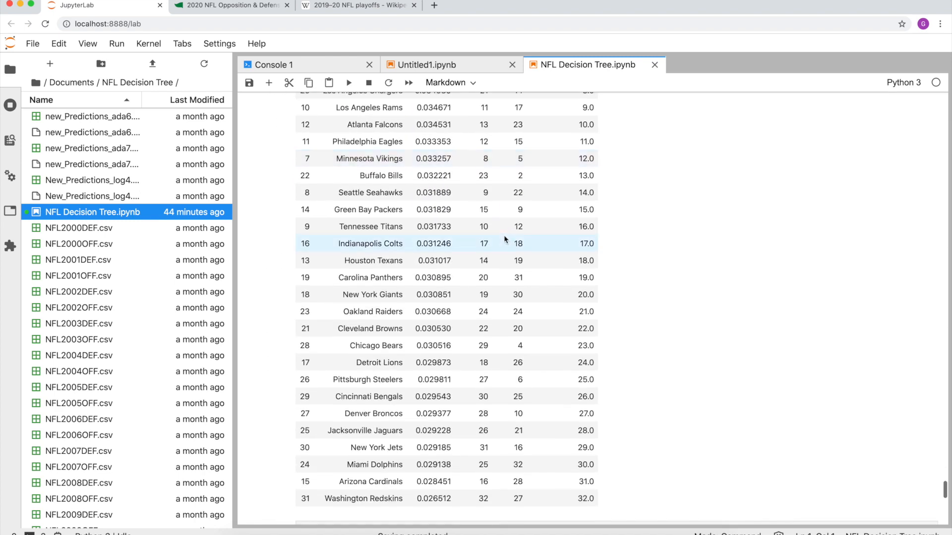
pyautogui.scroll(-3)
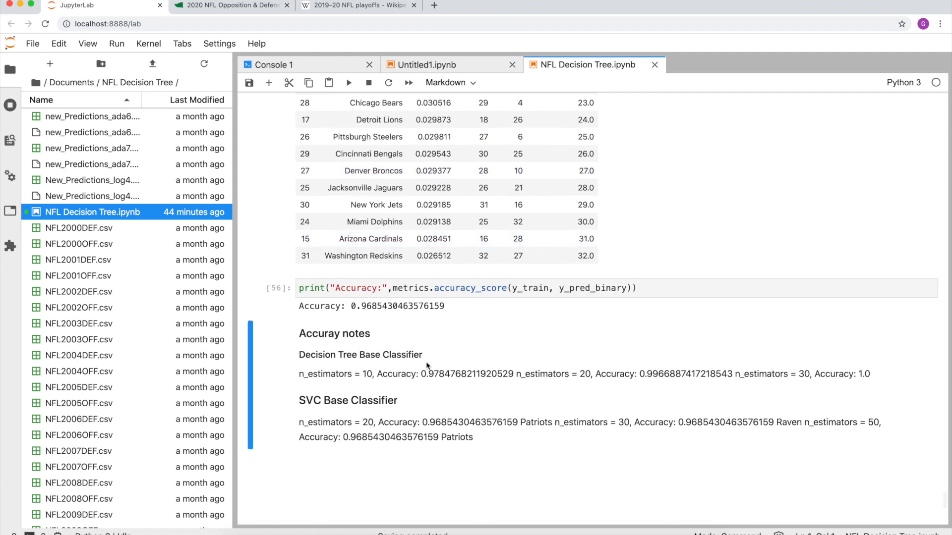
pyautogui.press('F3')
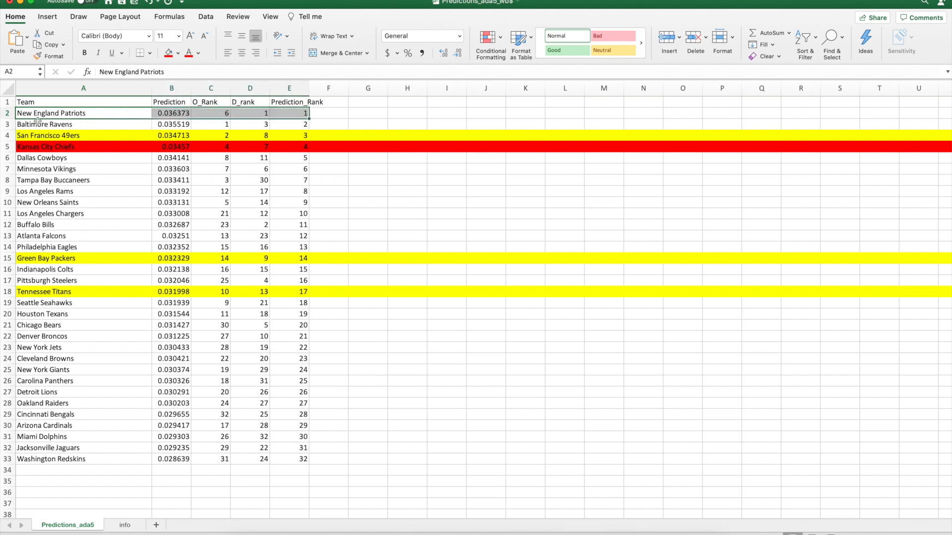
# In Predictions_ada5, highlight the Patriots first, Ravens ranked 2, then the Los Angeles Rams row.
pyautogui.click(52, 124)
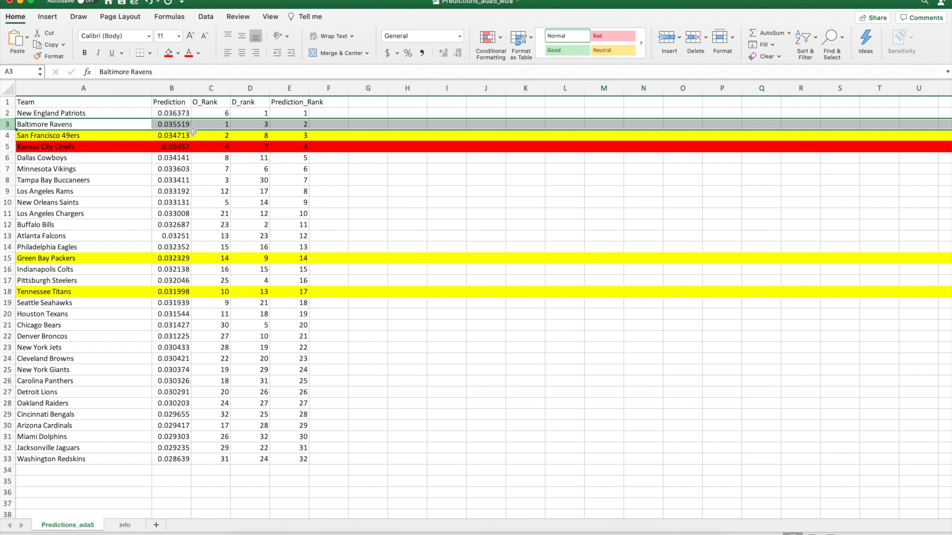
pyautogui.click(289, 124)
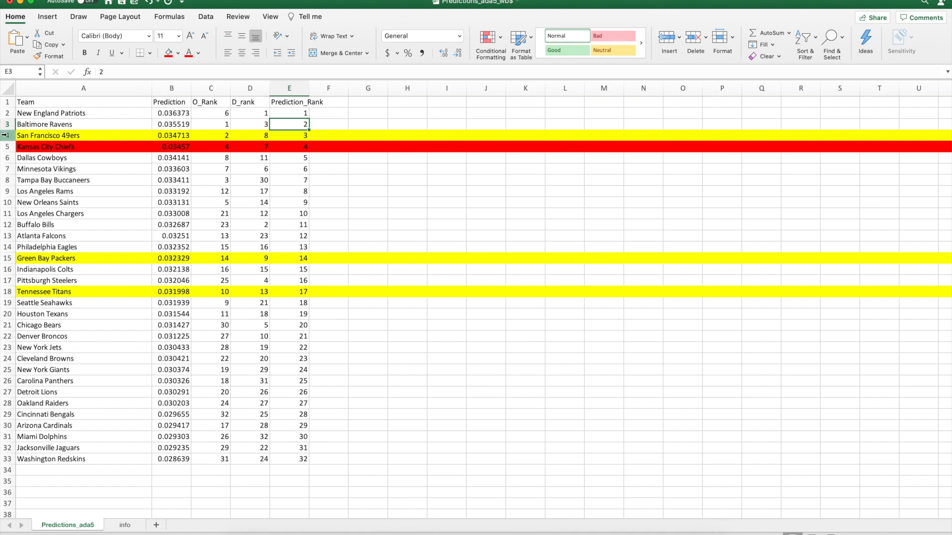
pyautogui.click(83, 135)
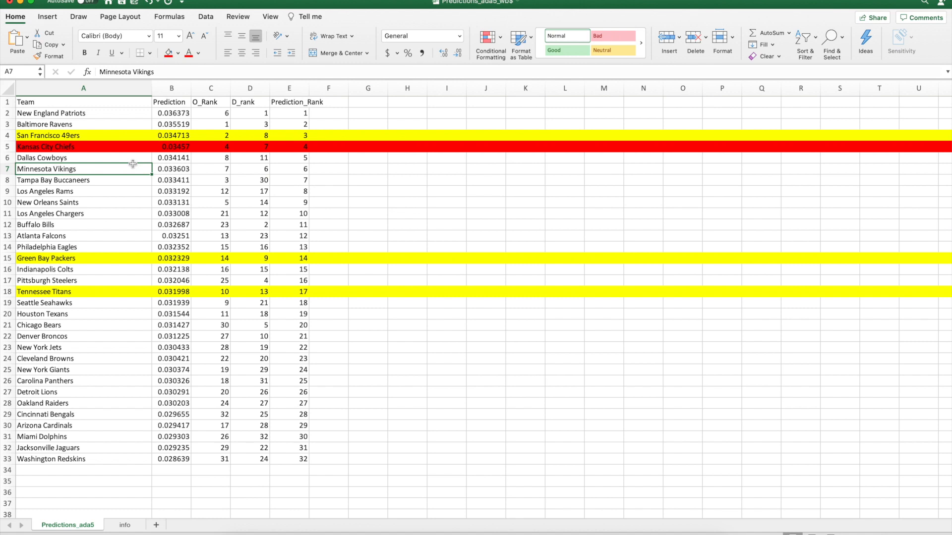
pyautogui.moveTo(92, 151)
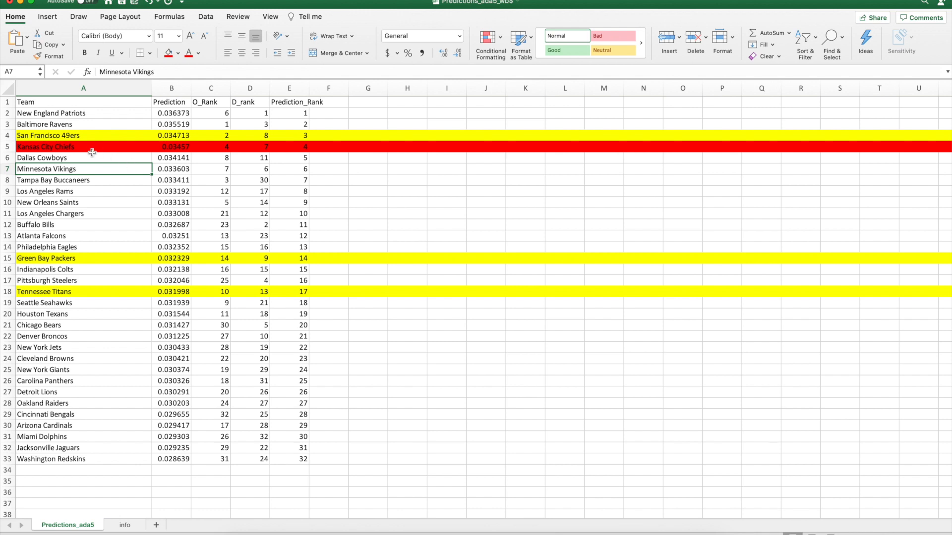
pyautogui.click(83, 192)
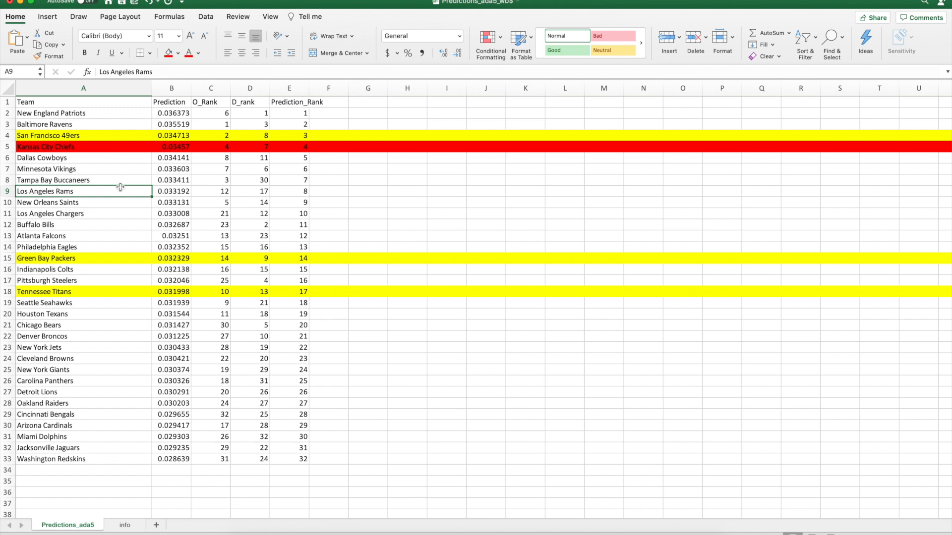
pyautogui.moveTo(111, 139)
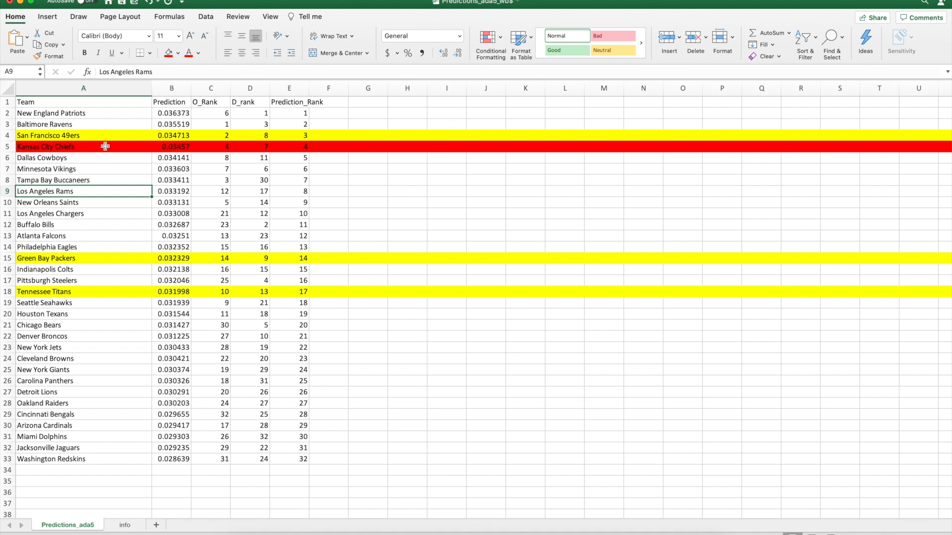
pyautogui.moveTo(98, 169)
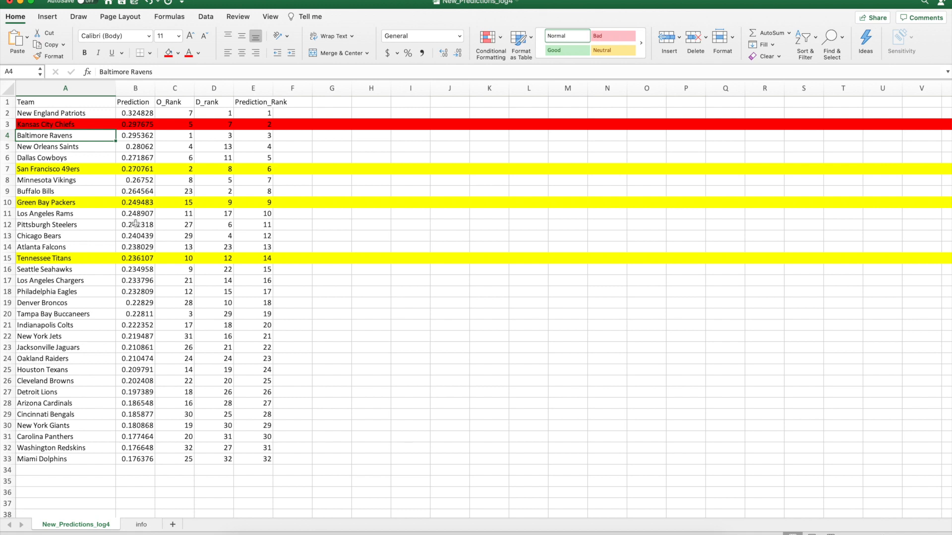
pyautogui.moveTo(90, 228)
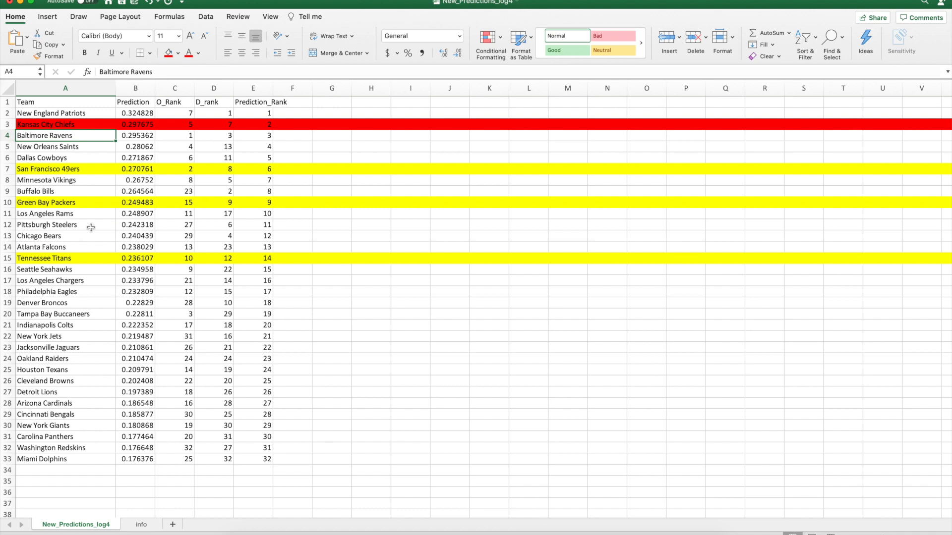
pyautogui.moveTo(101, 176)
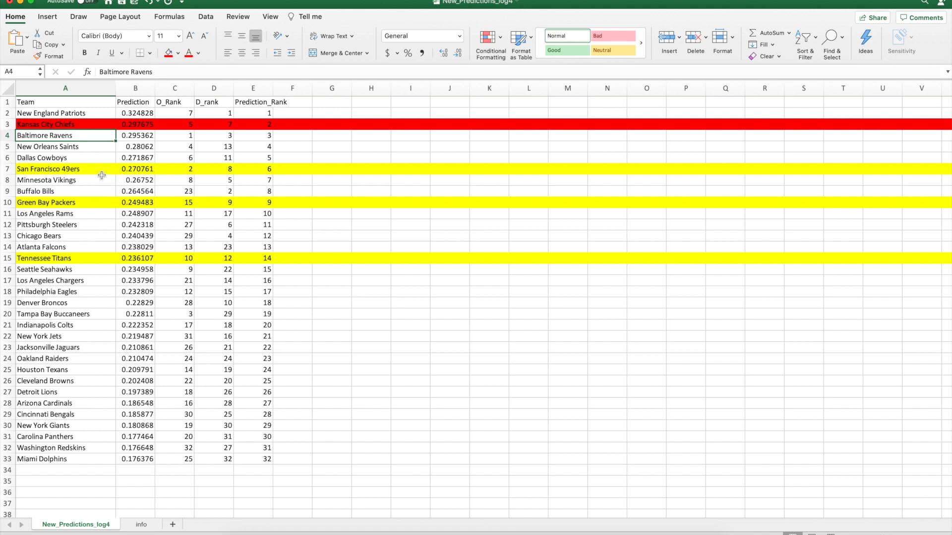
# Scroll New_Predictions_log4 and select the yellow-highlighted Tennessee Titans row.
pyautogui.scroll(-3)
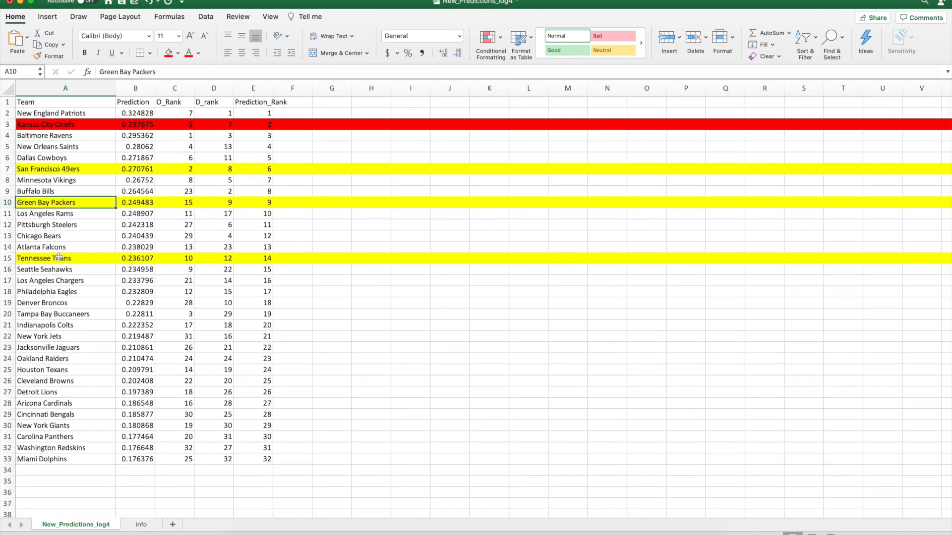
pyautogui.click(65, 258)
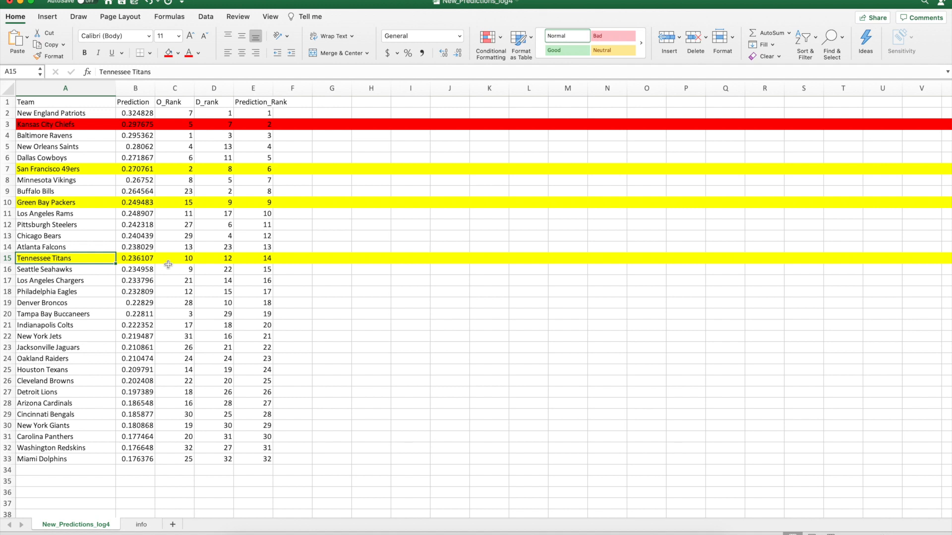